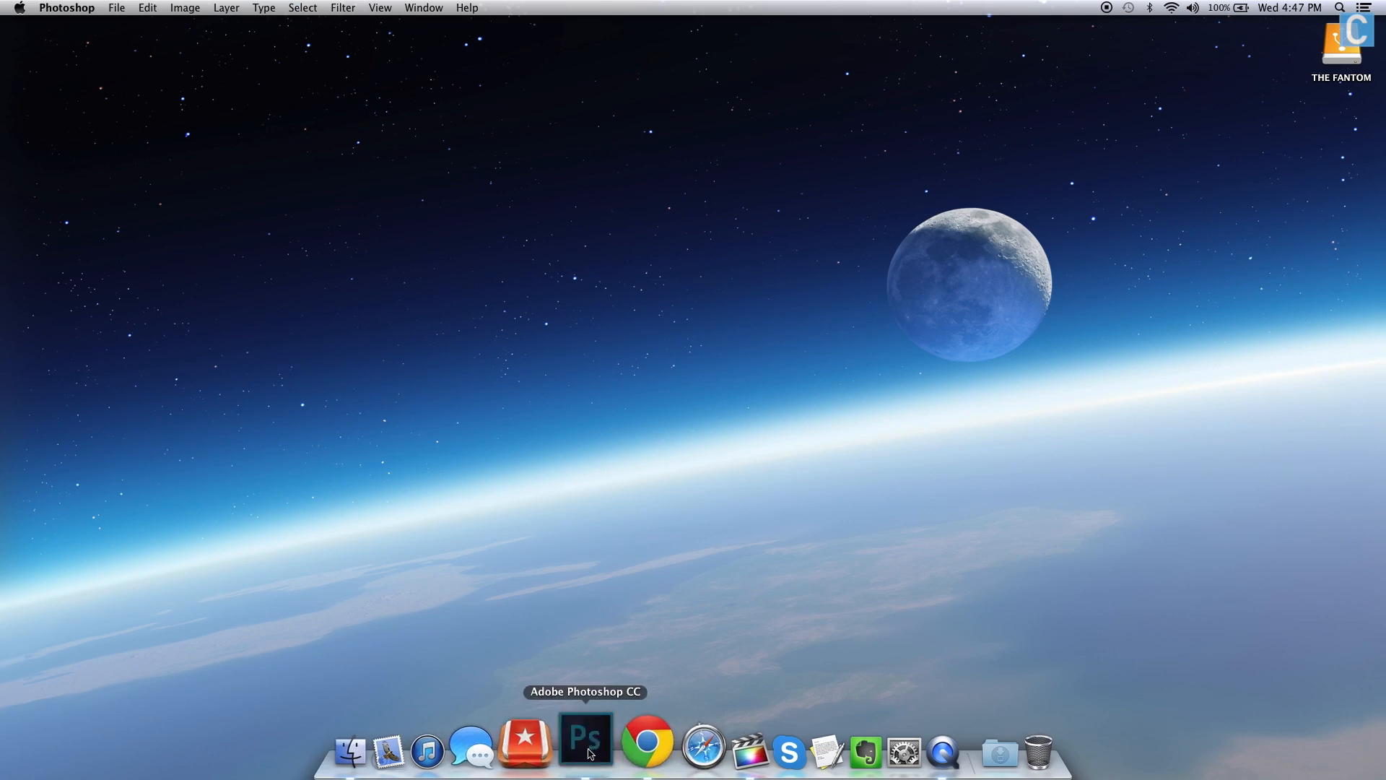
Import the NicsGames outro .psd from THE FANTOM > TheCrysisYT > Graphics into the Tutorial event
left_click(586, 739)
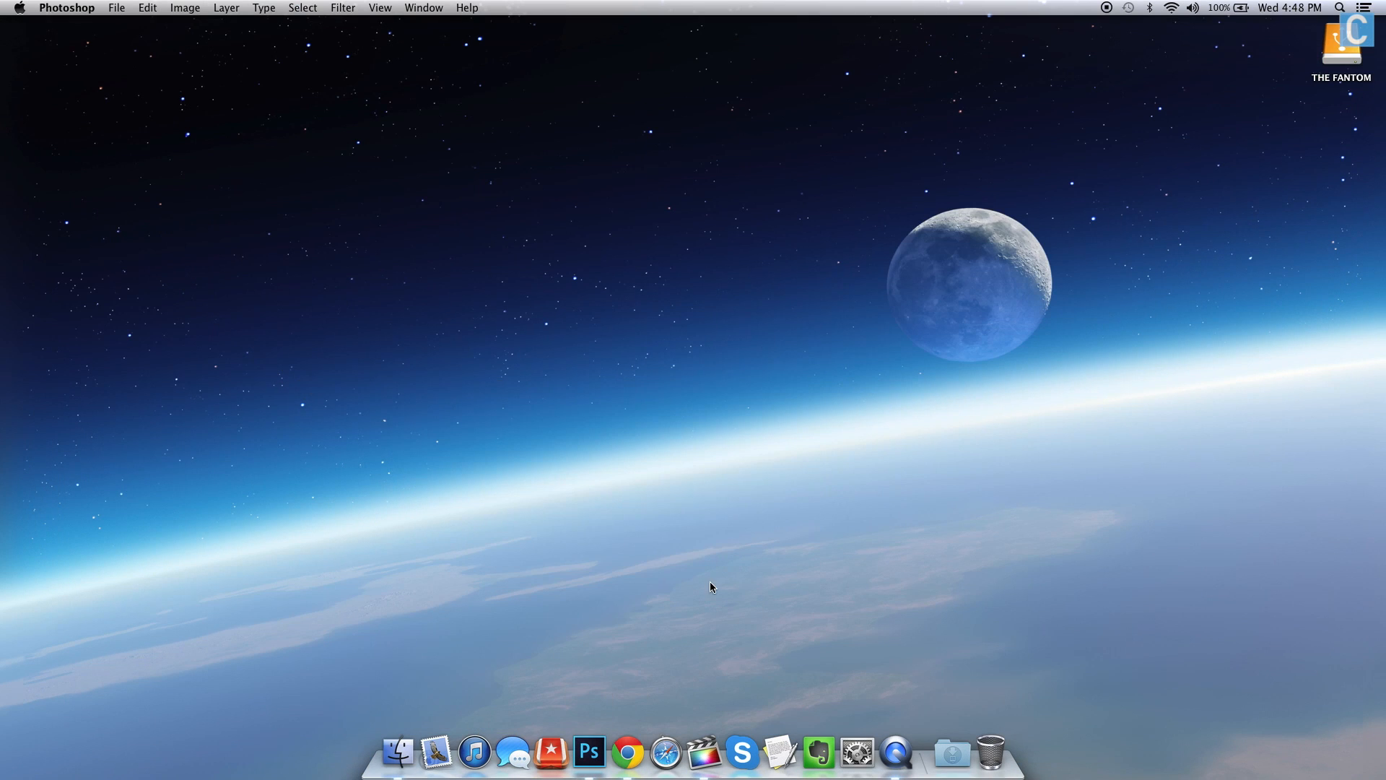
mouse_move(694, 752)
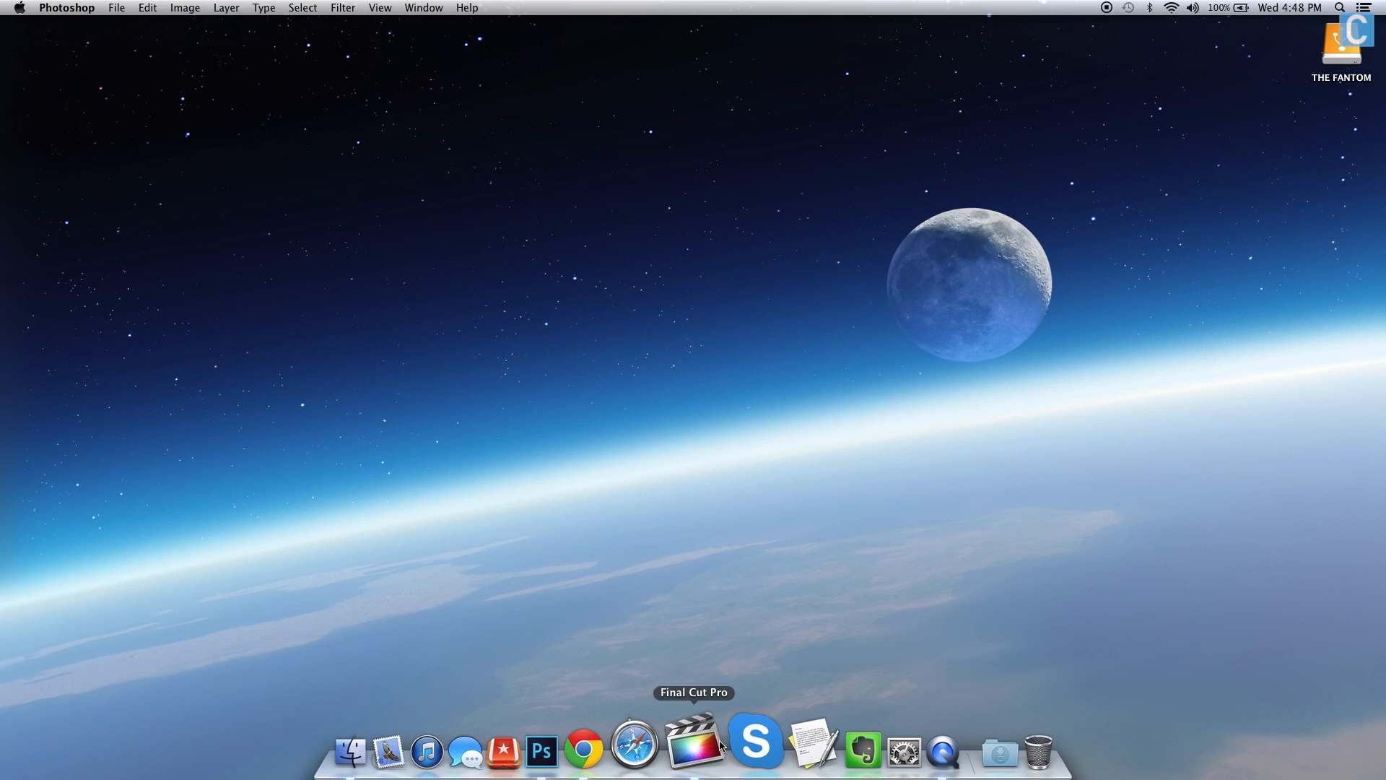
left_click(694, 752)
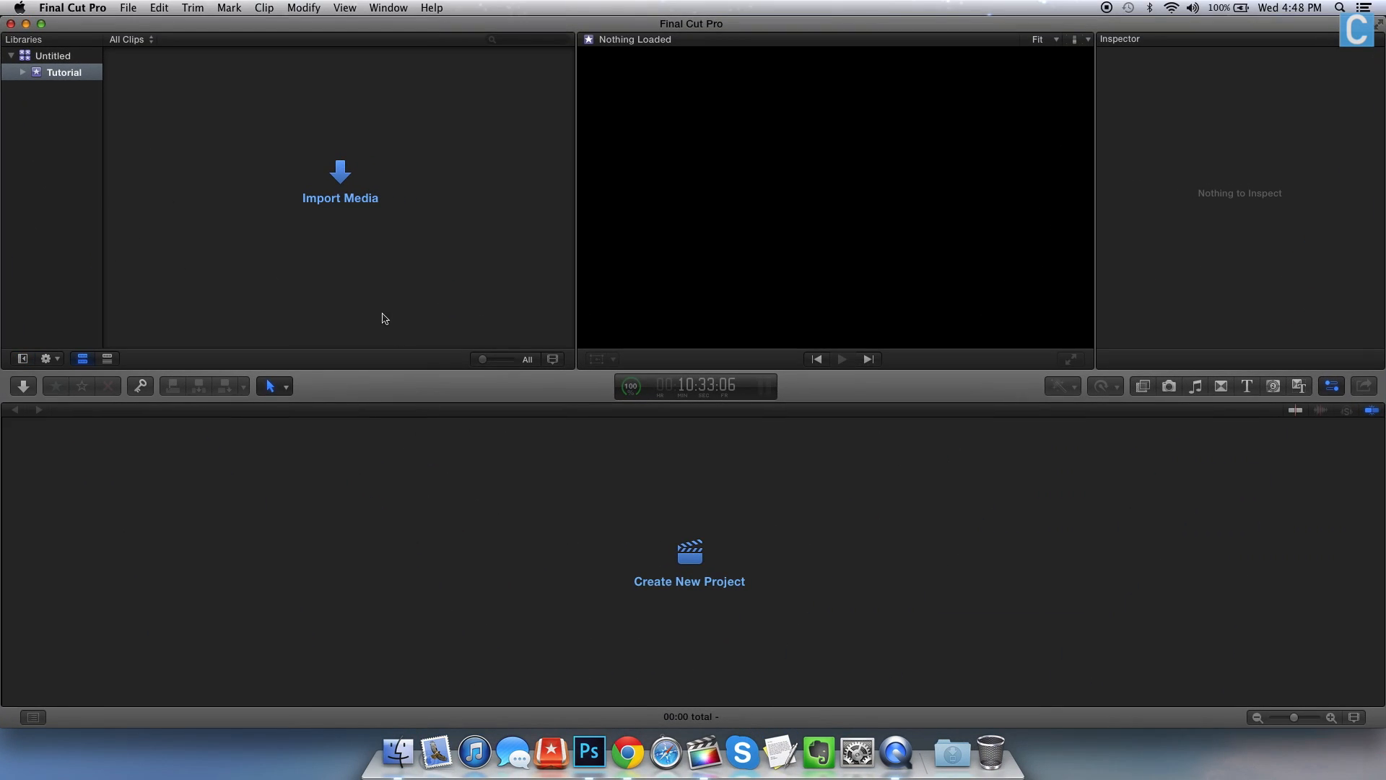
mouse_move(371, 185)
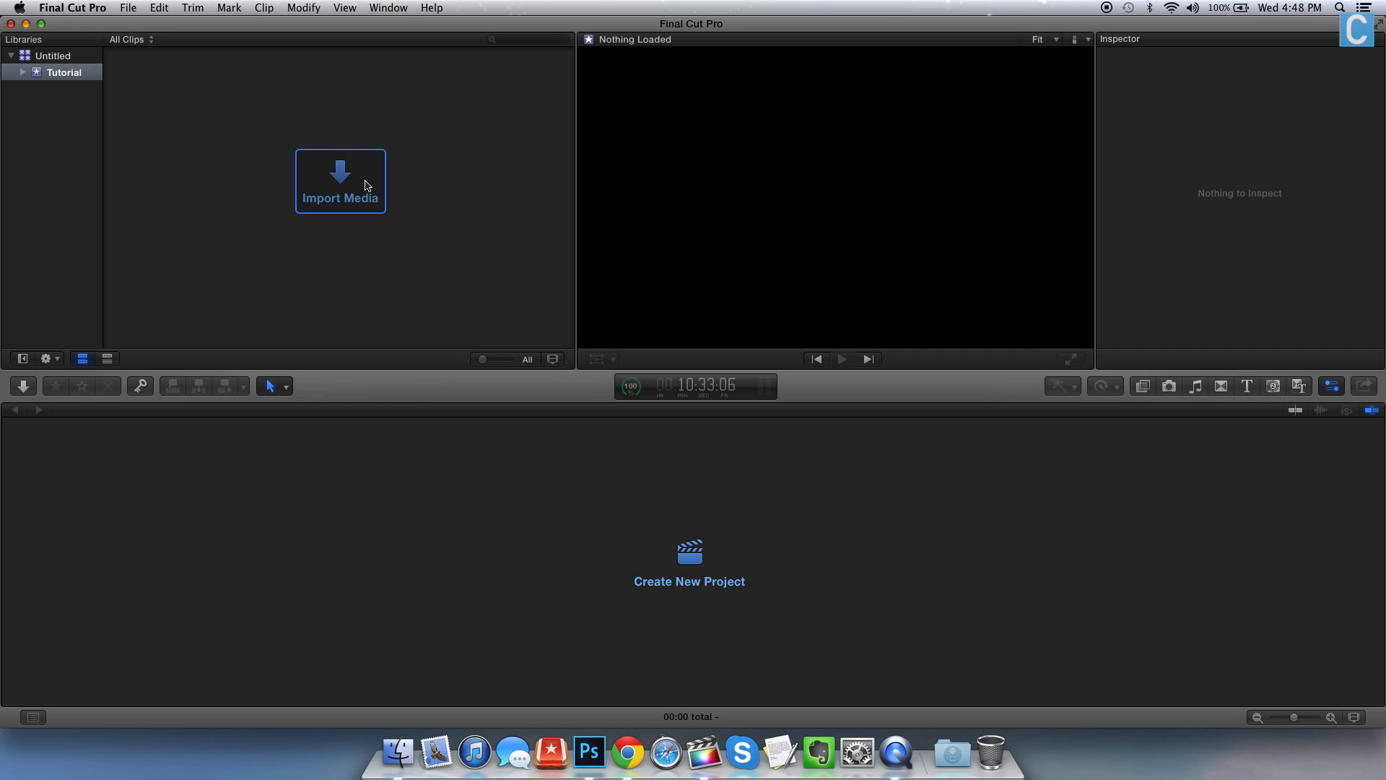
left_click(340, 181)
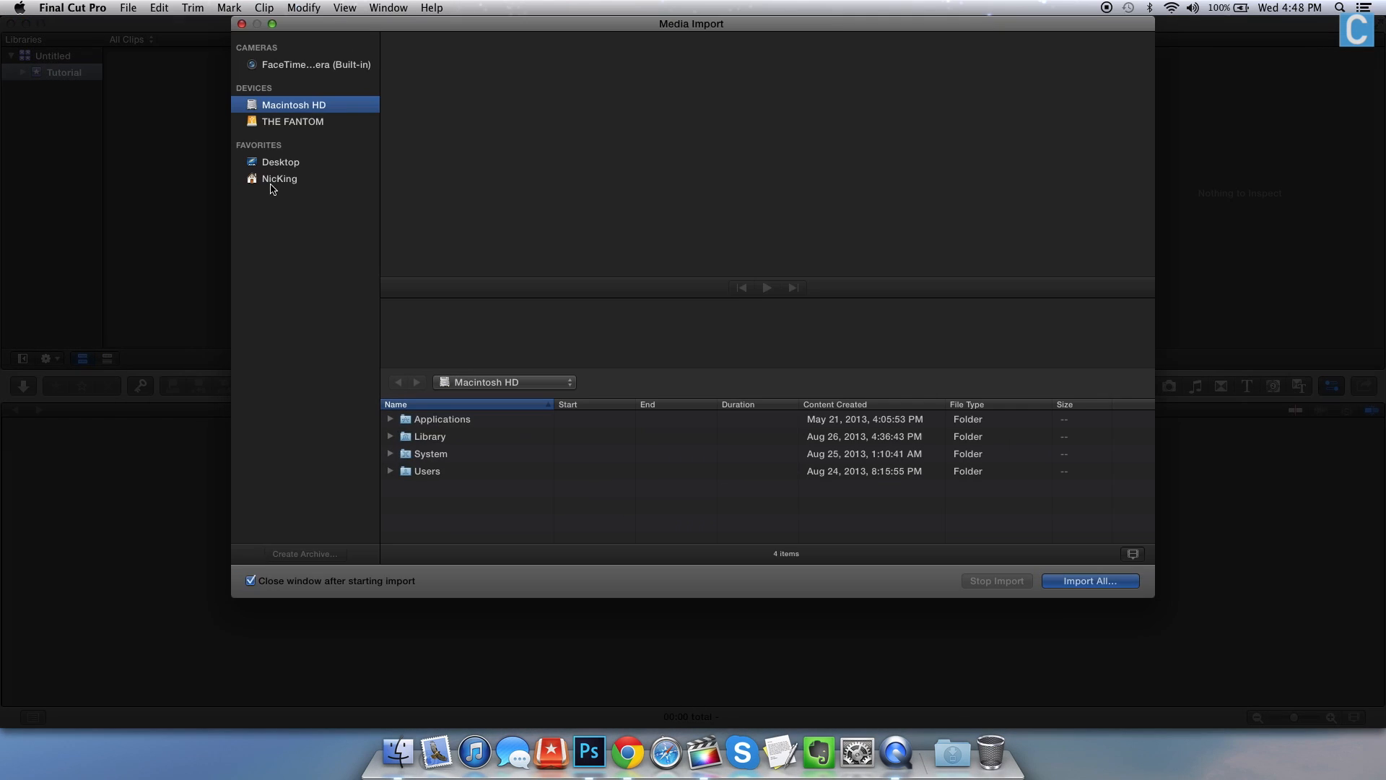
left_click(292, 121)
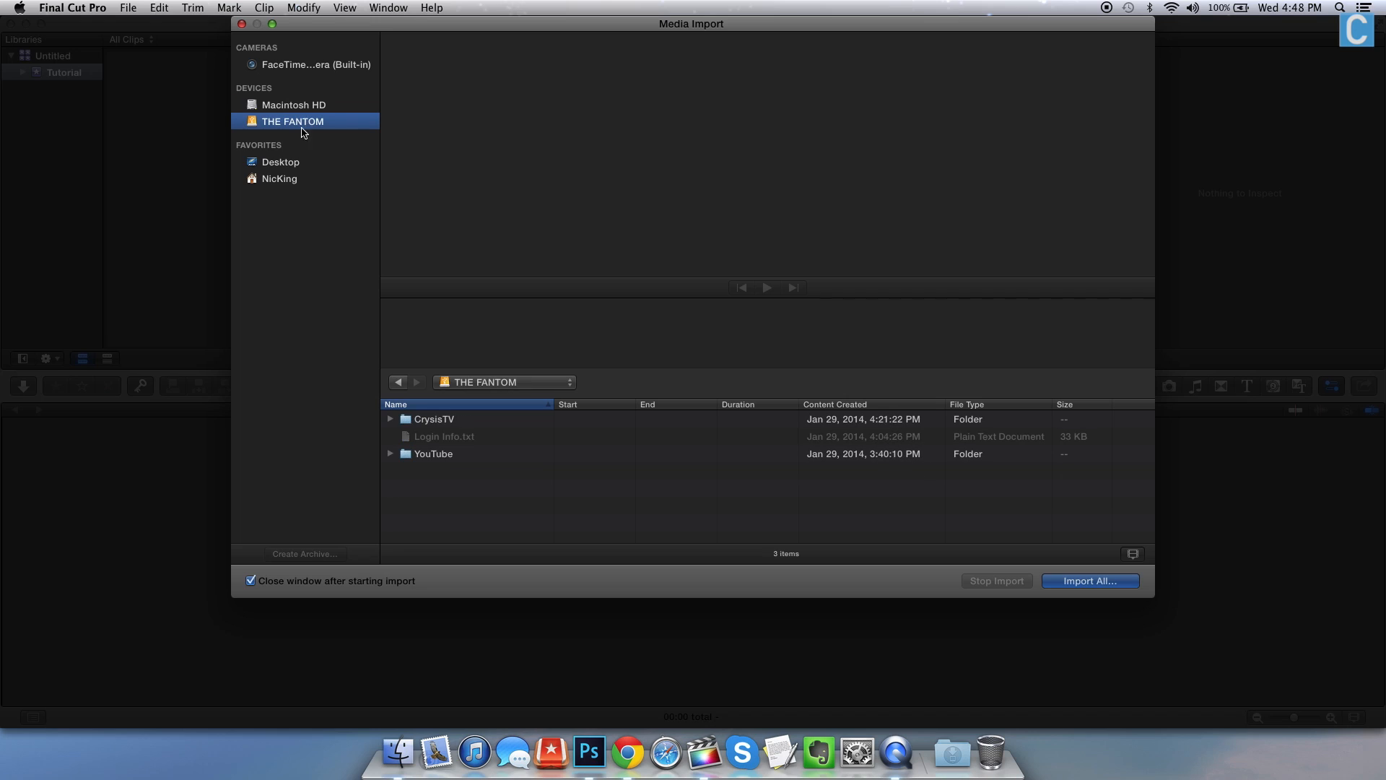
mouse_move(421, 468)
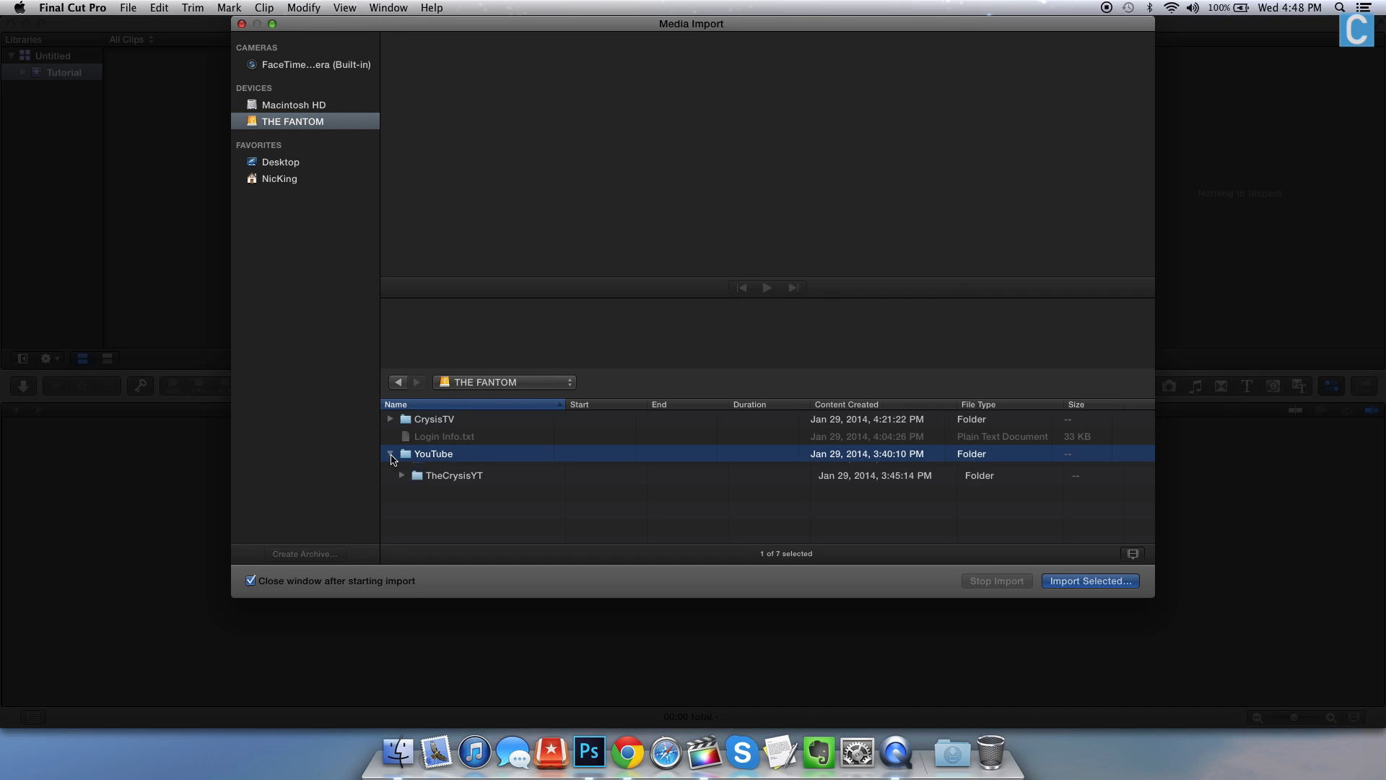
left_click(389, 454)
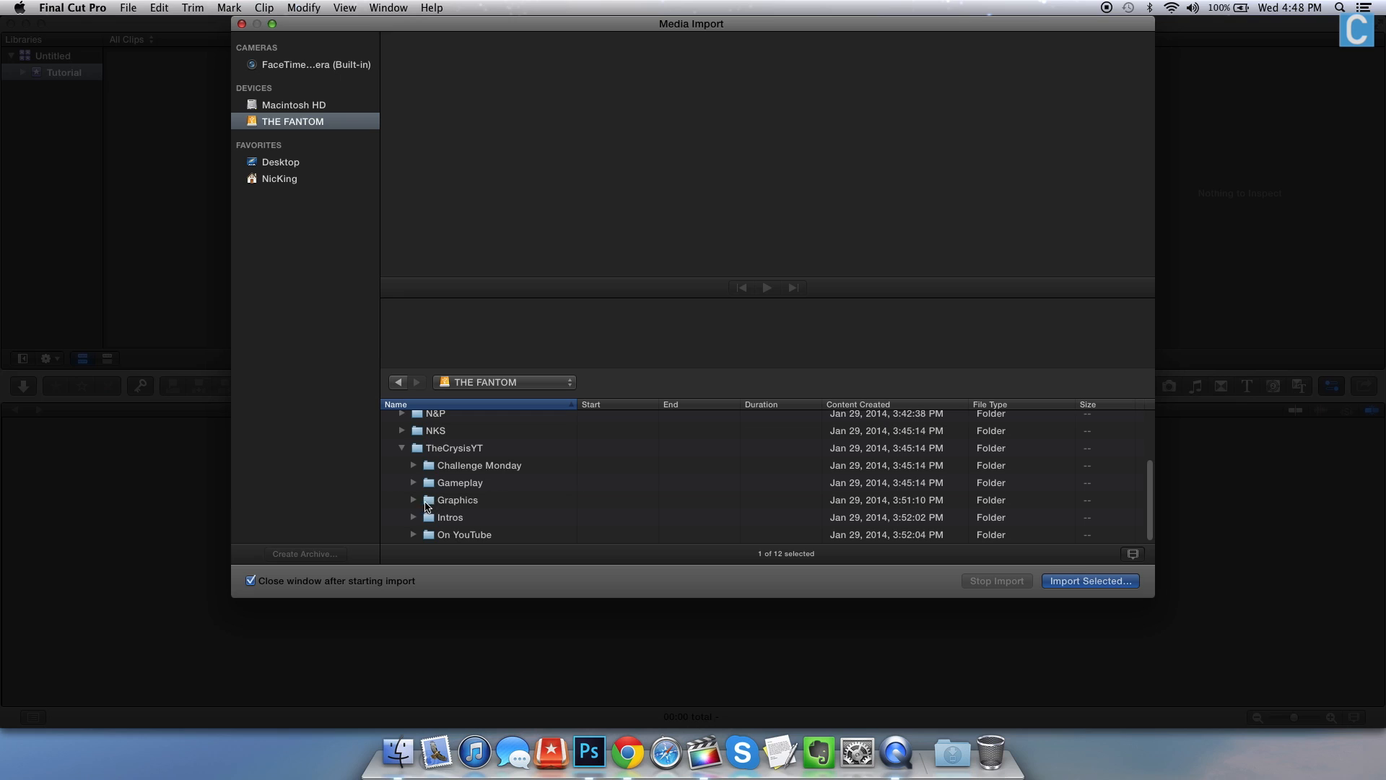
left_click(413, 499)
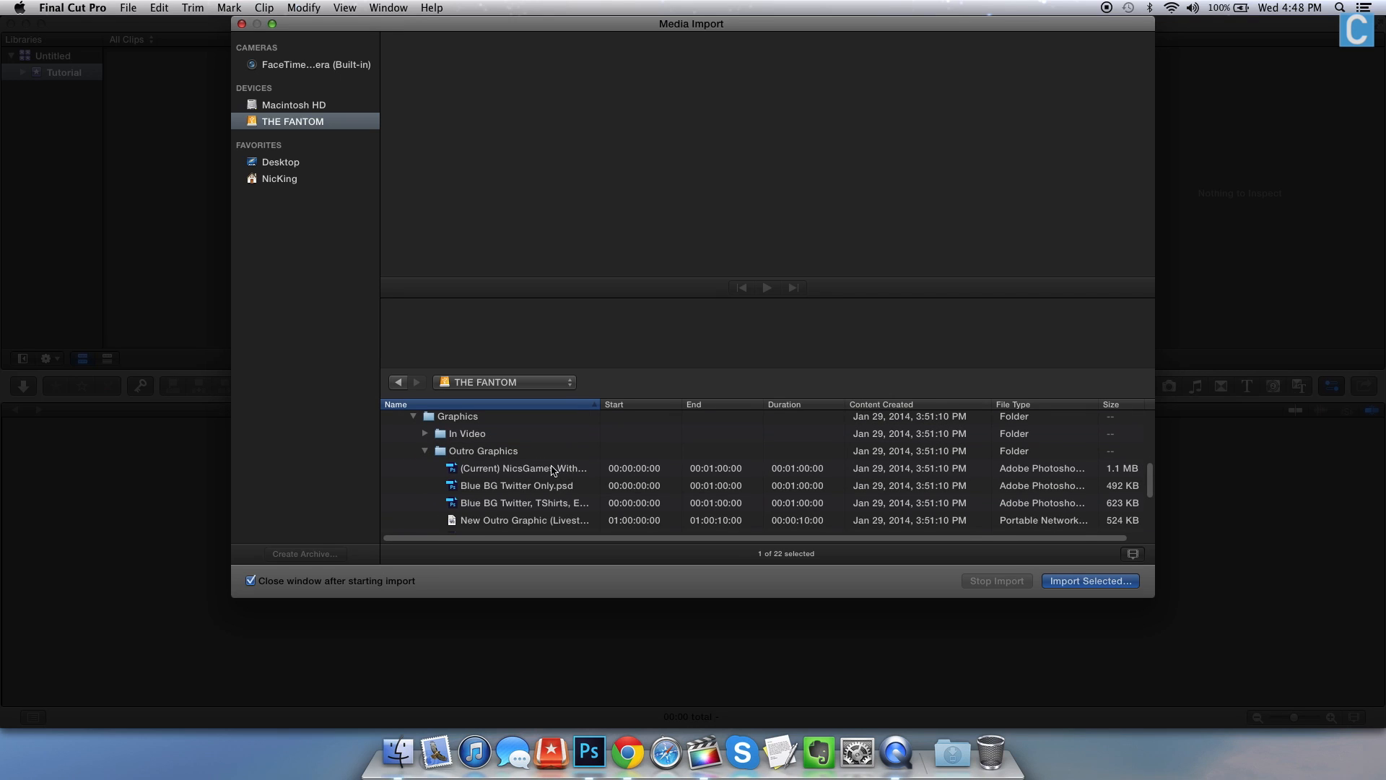
left_click(522, 468)
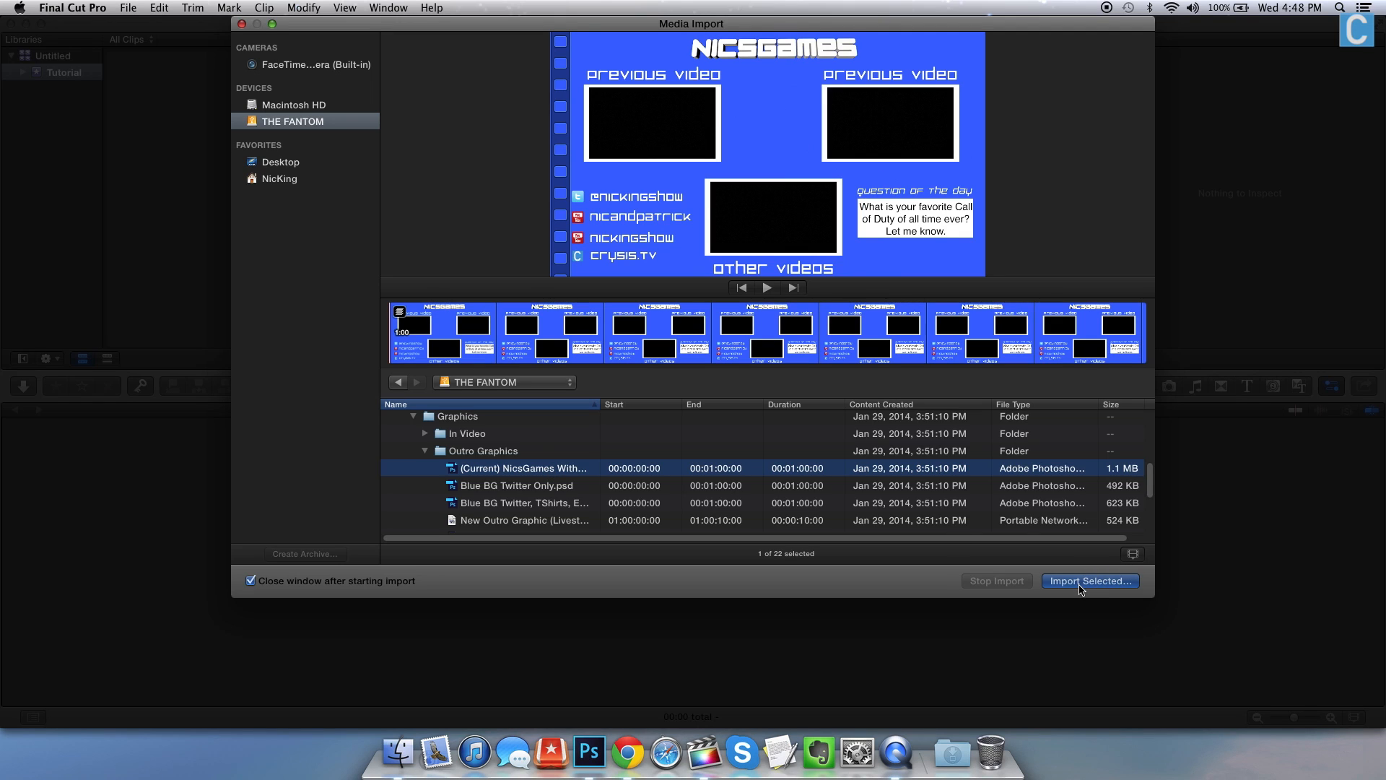
left_click(1089, 581)
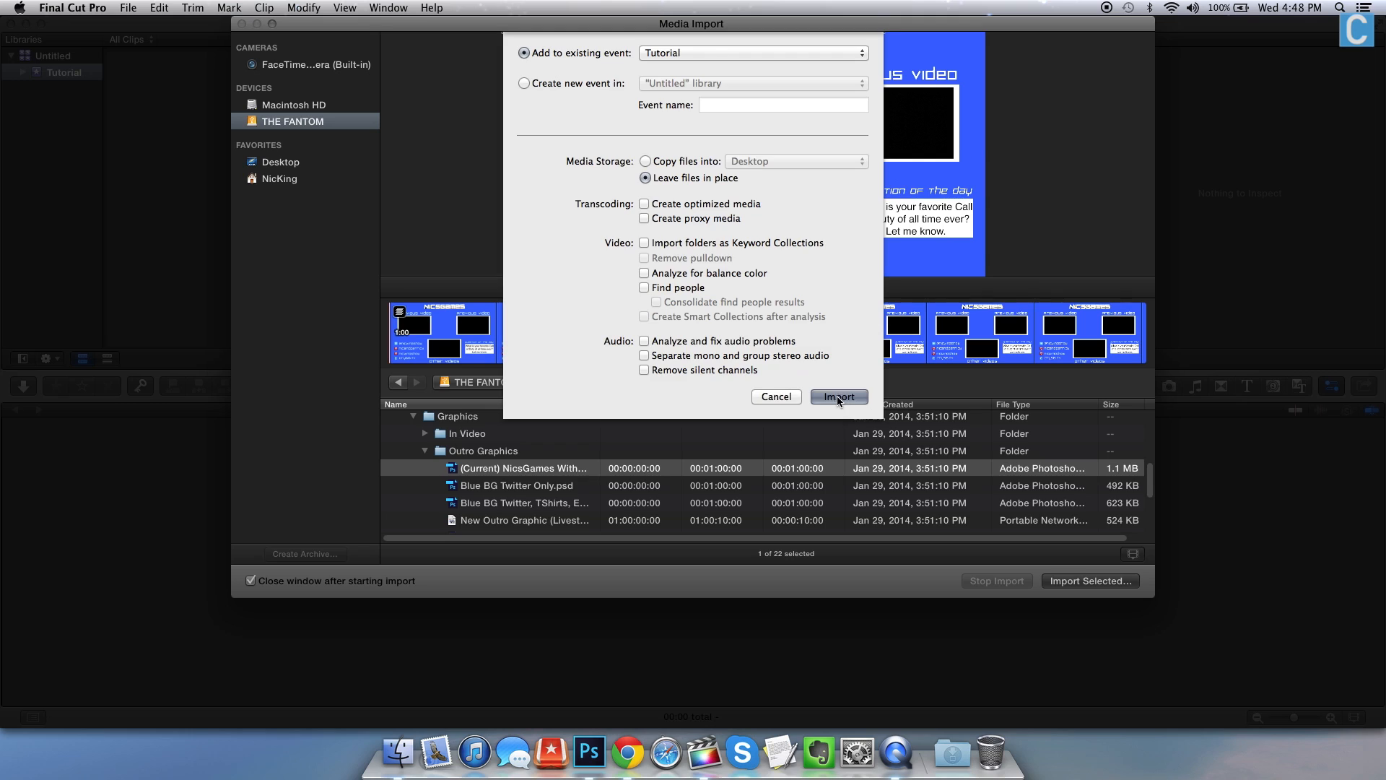
left_click(838, 396)
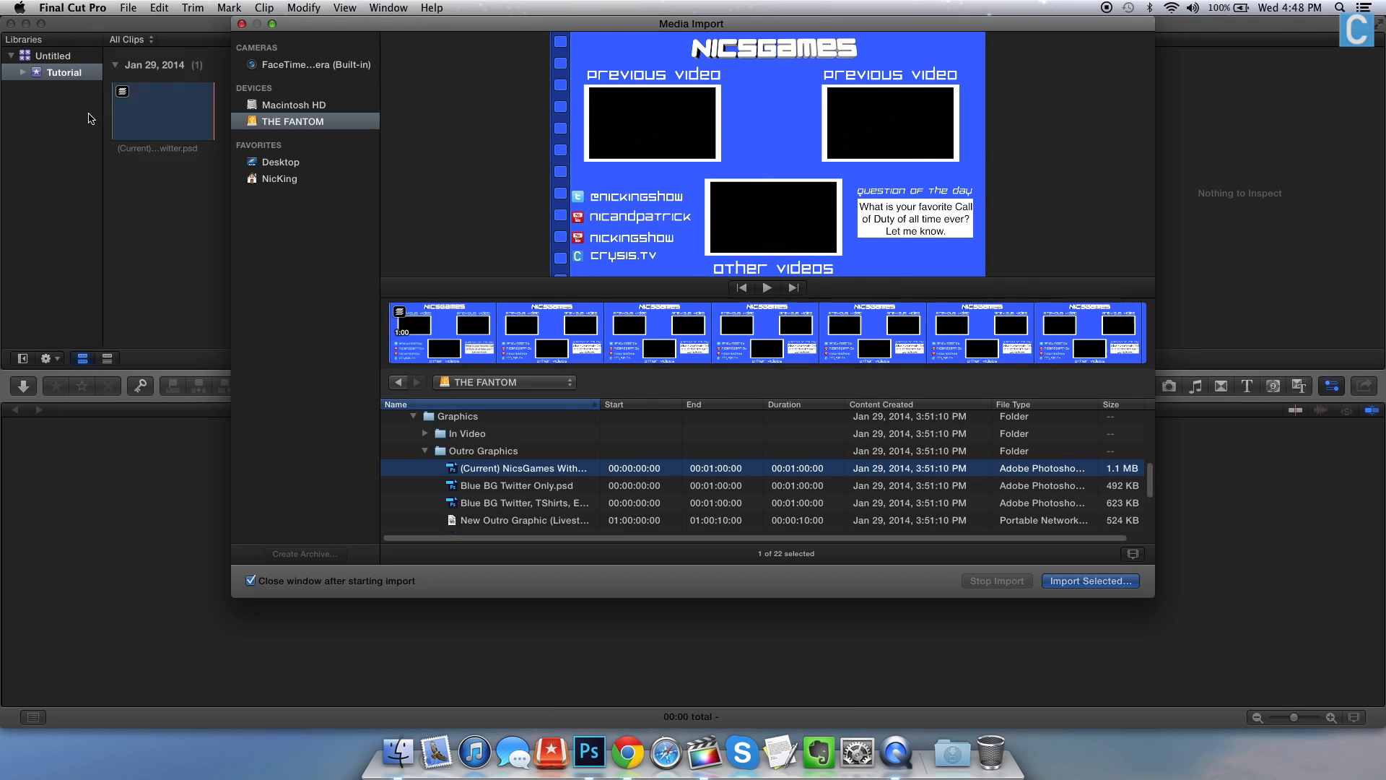
left_click(1090, 580)
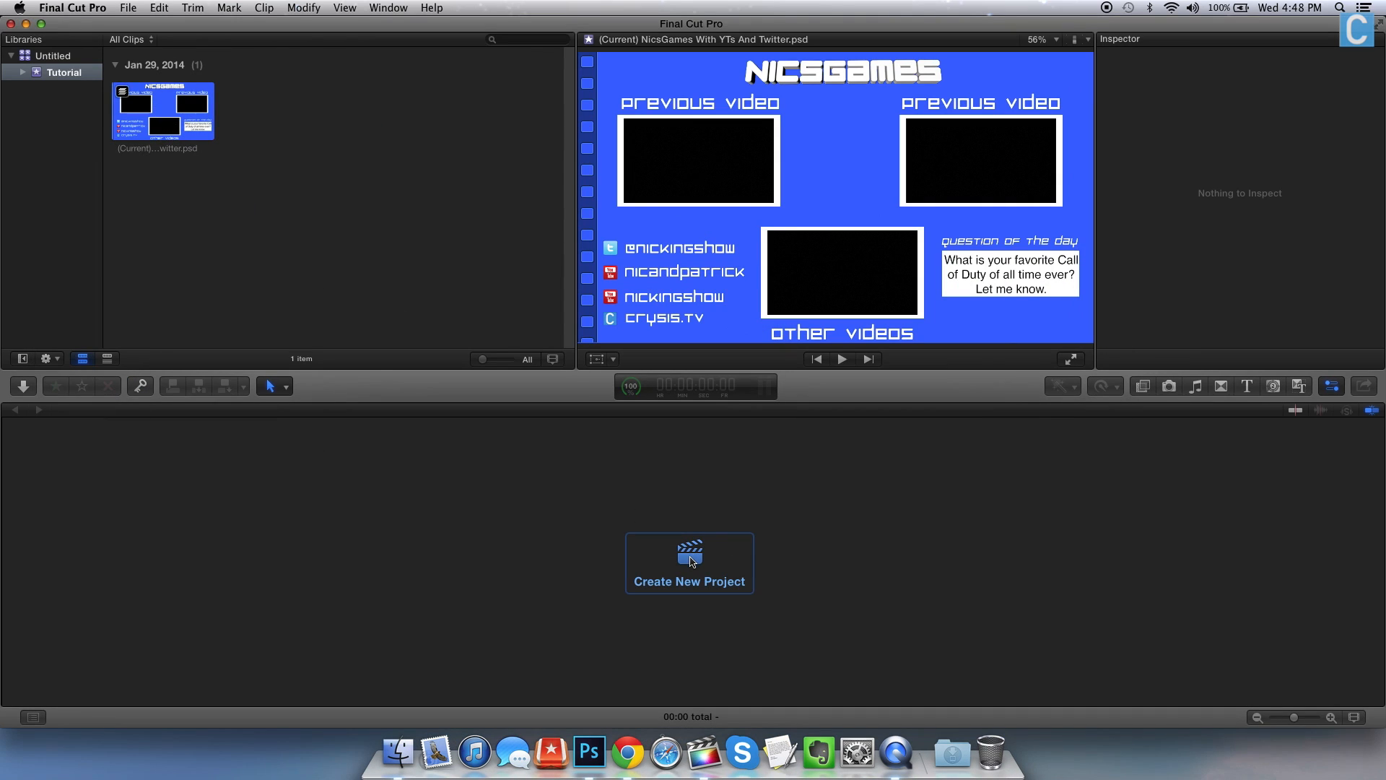
Create a project named 'Tut' in the Tutorial event
left_click(689, 563)
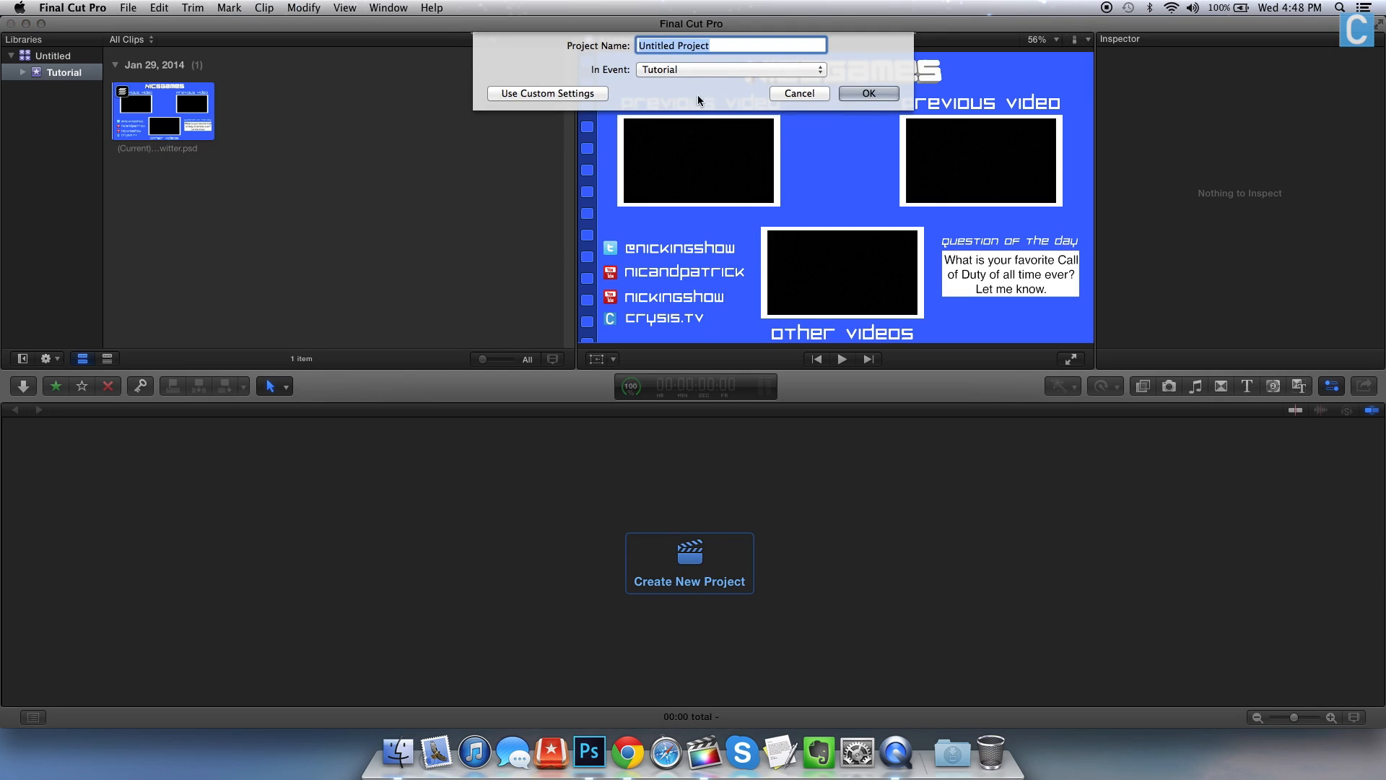
type("Tu")
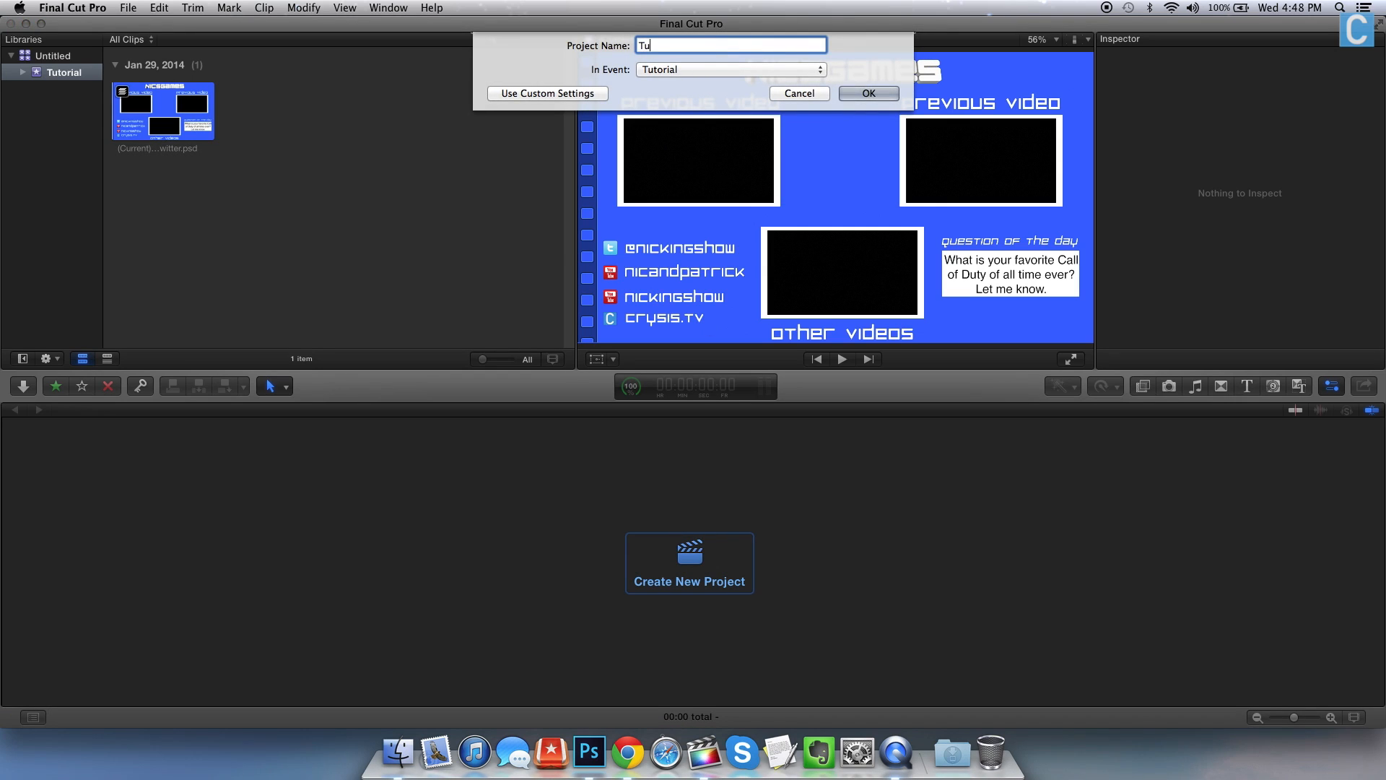
left_click(867, 93)
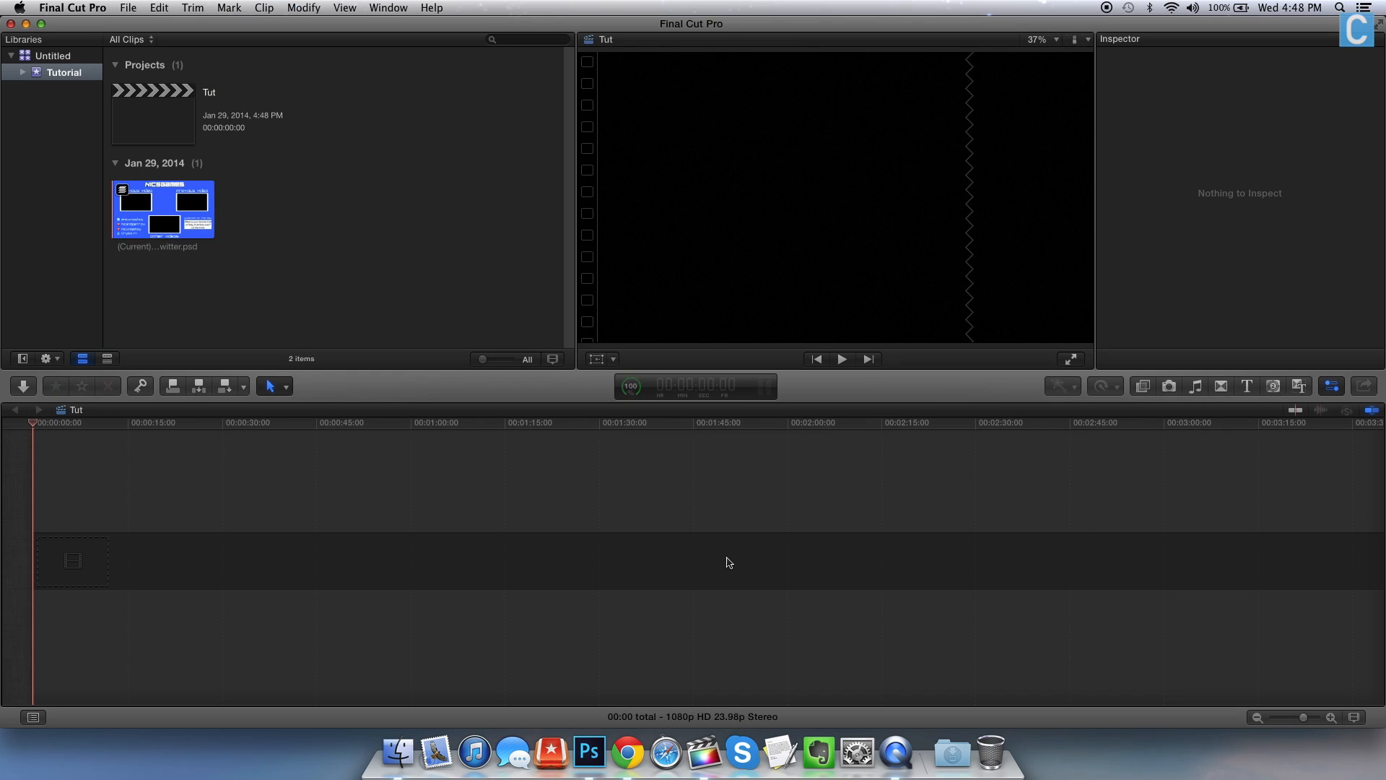
mouse_move(115, 217)
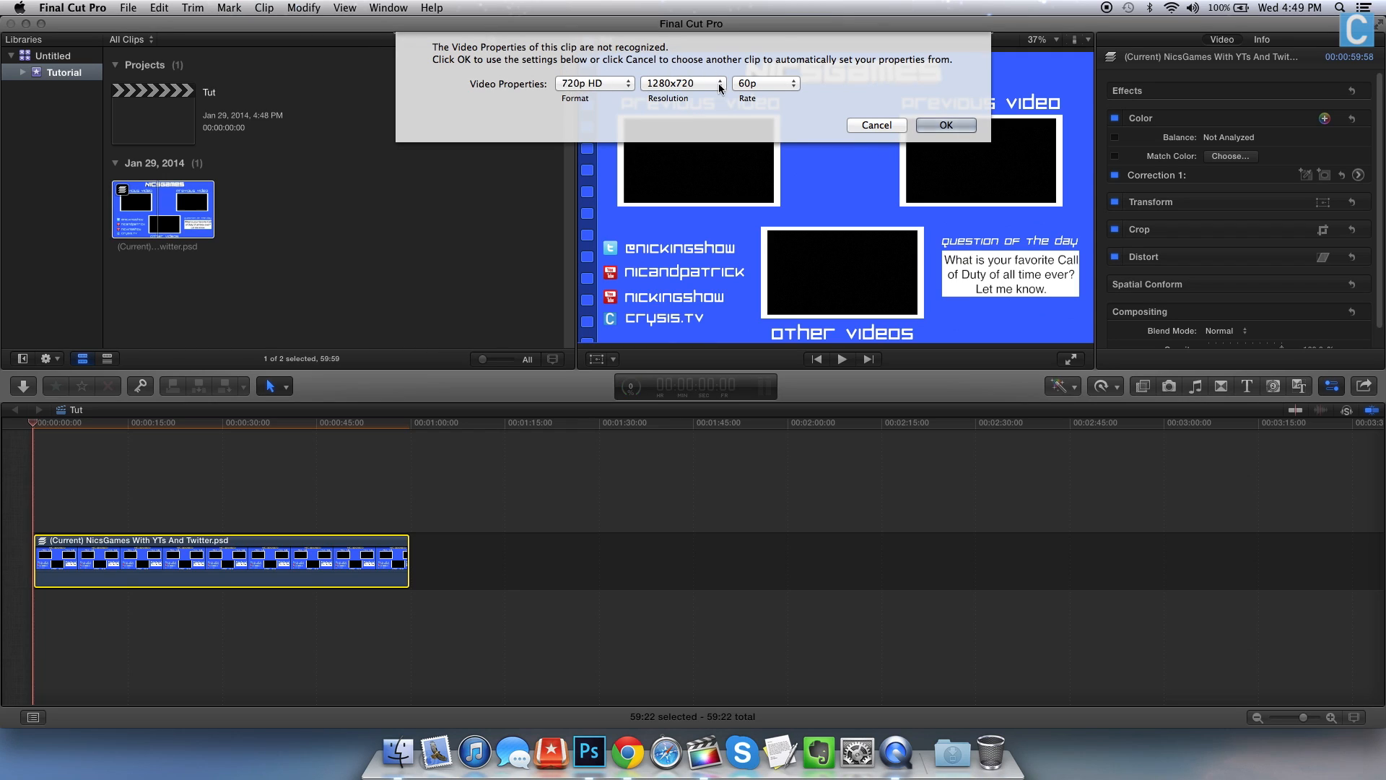
mouse_move(814, 100)
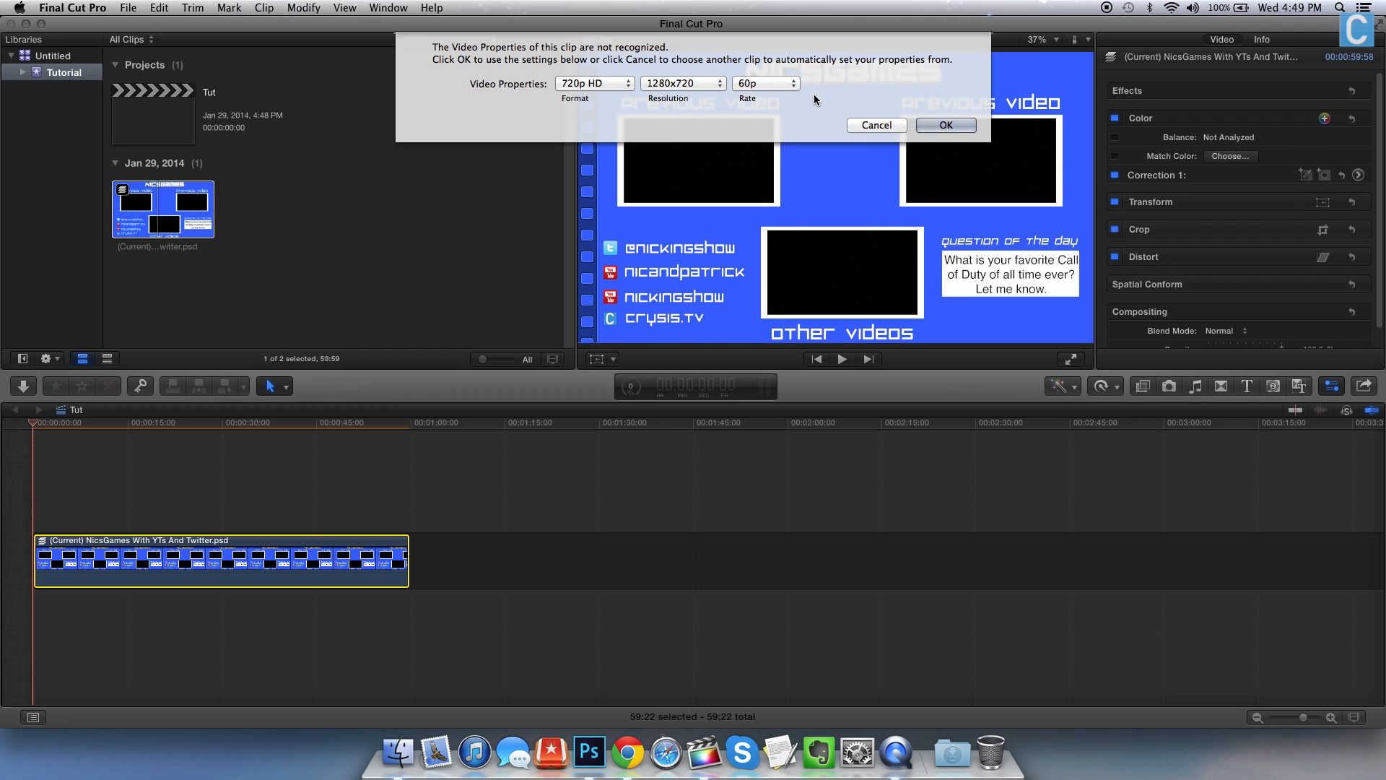
Set the project video properties to 720p HD, 1280x720 at 29.97p
left_click(764, 83)
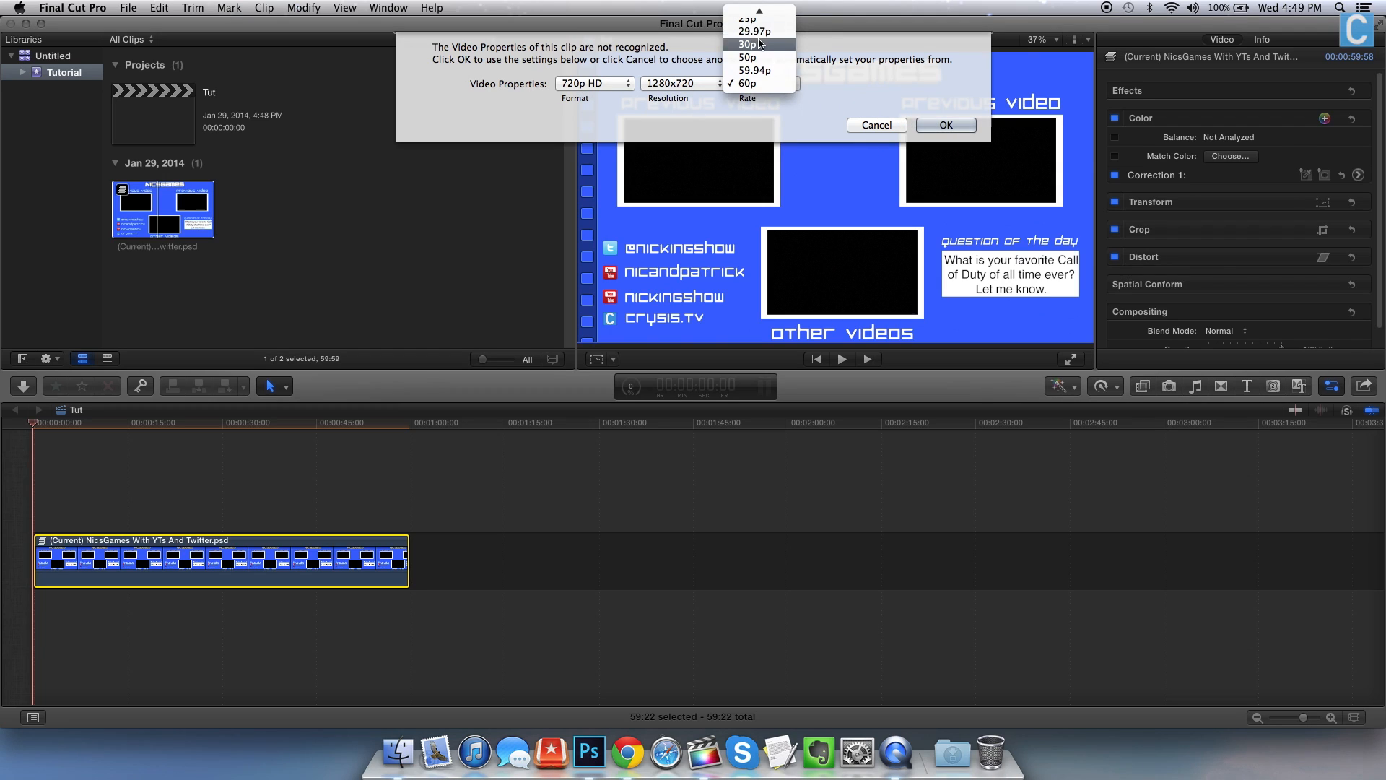
left_click(753, 31)
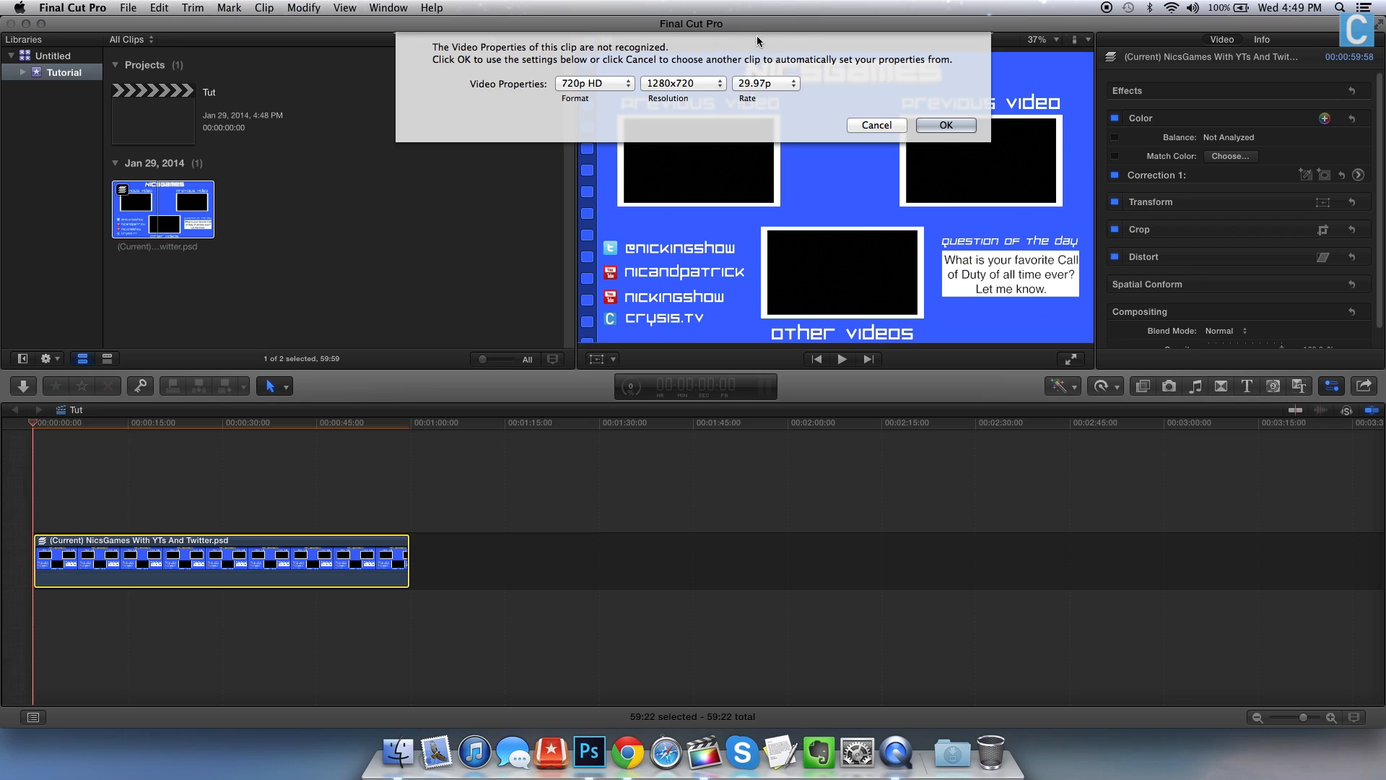
mouse_move(945, 125)
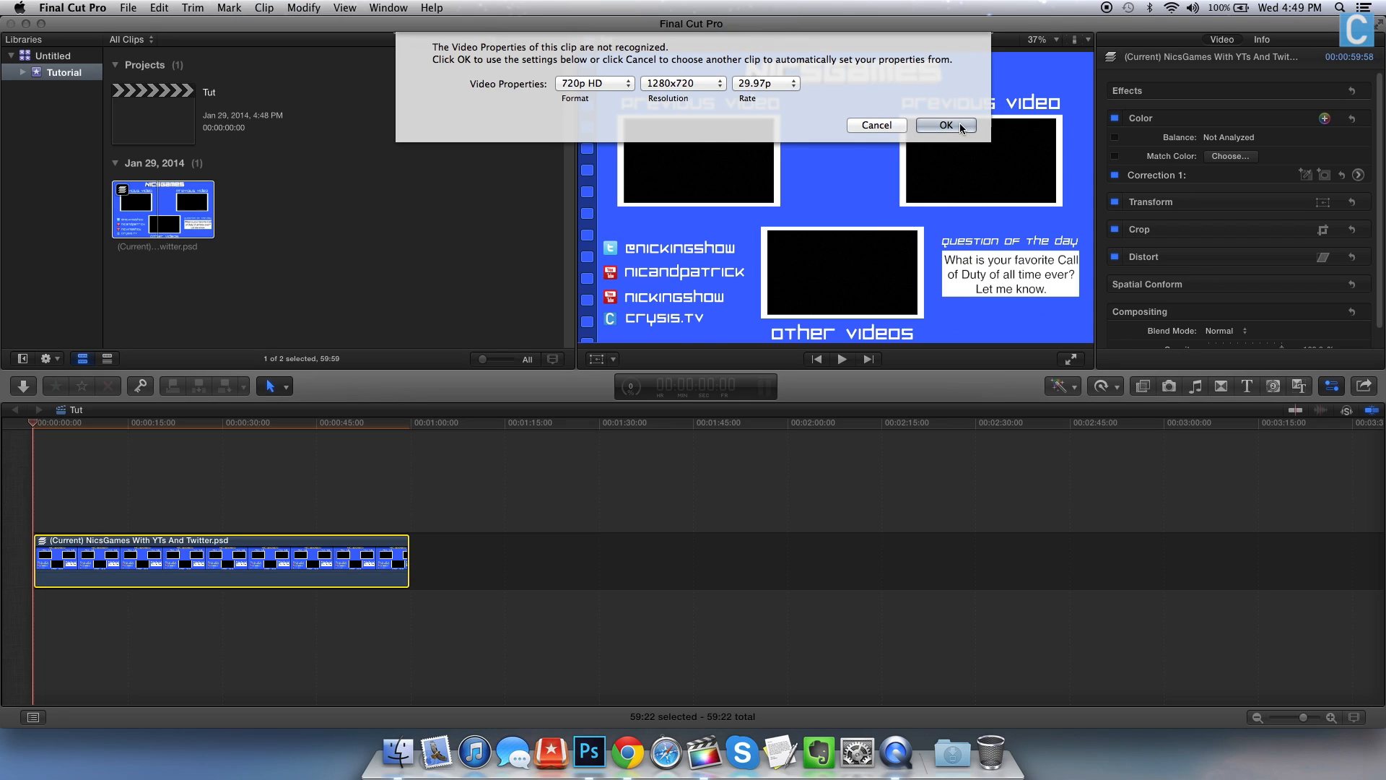
left_click(946, 125)
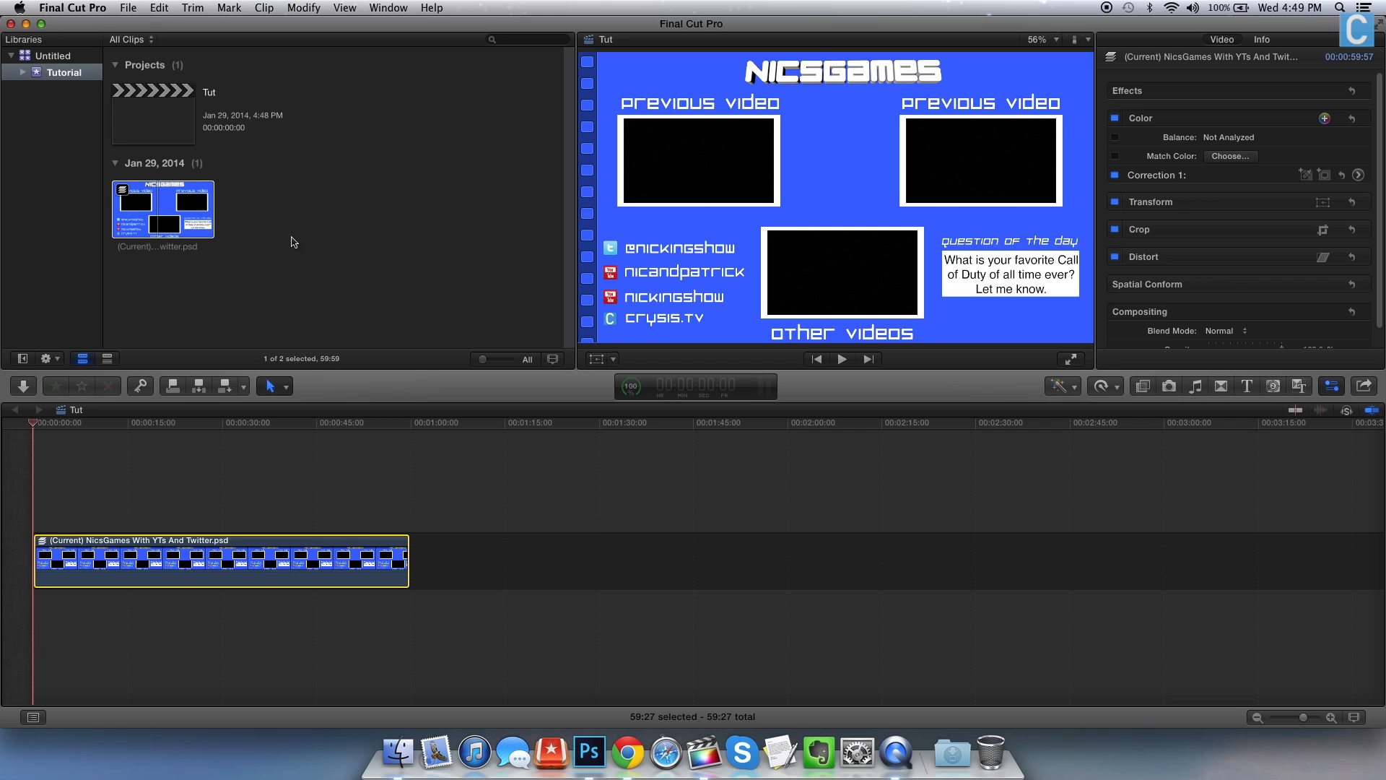
mouse_move(338, 293)
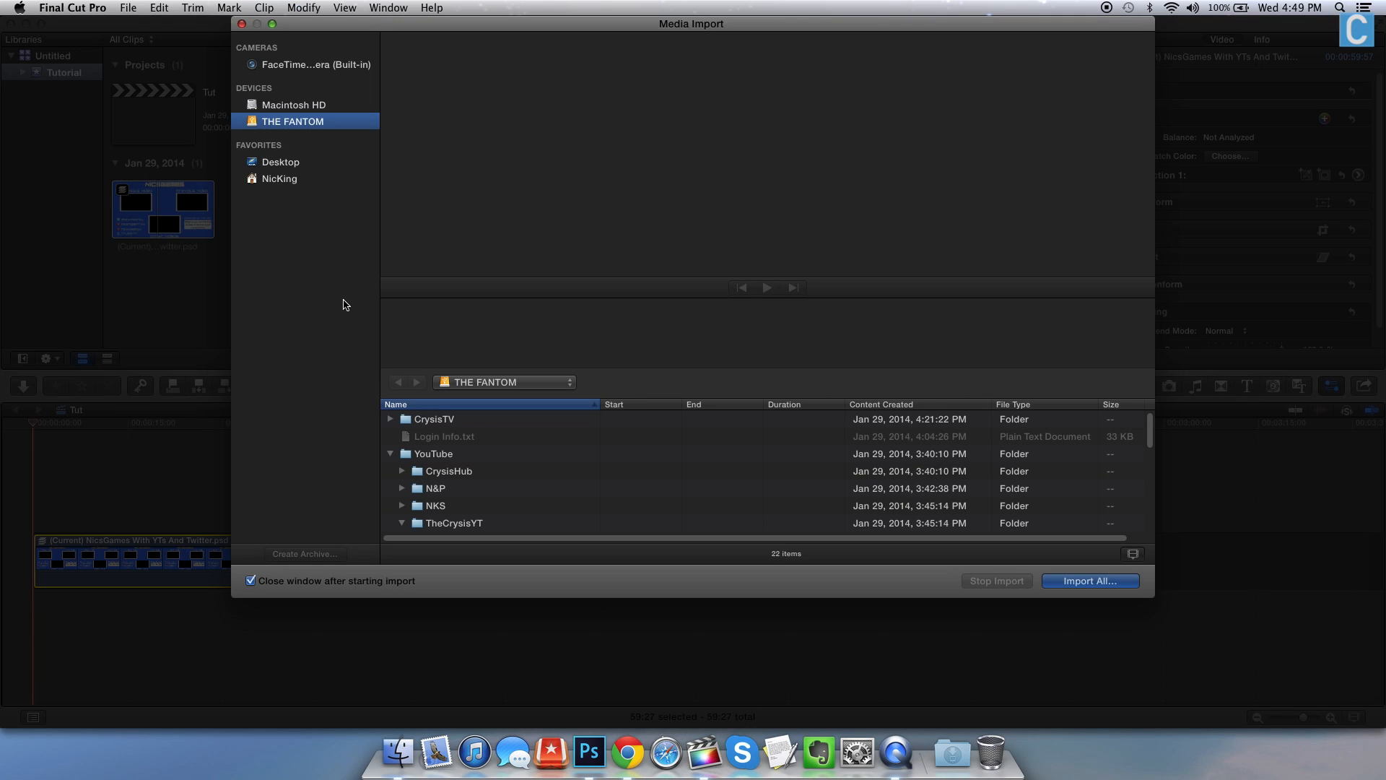
Import the three clips from the 1-23-2014 folder into the Tutorial event
left_click(472, 462)
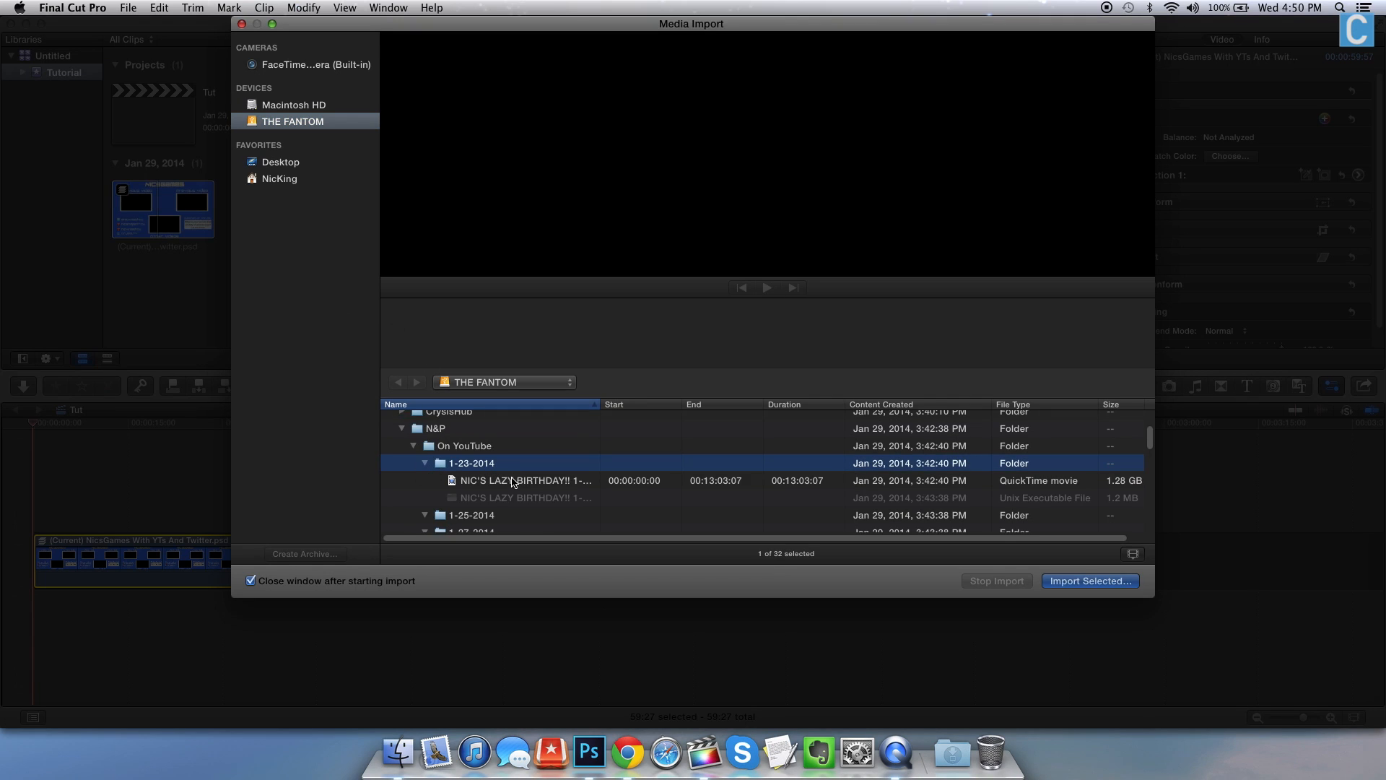
scroll("down", 3)
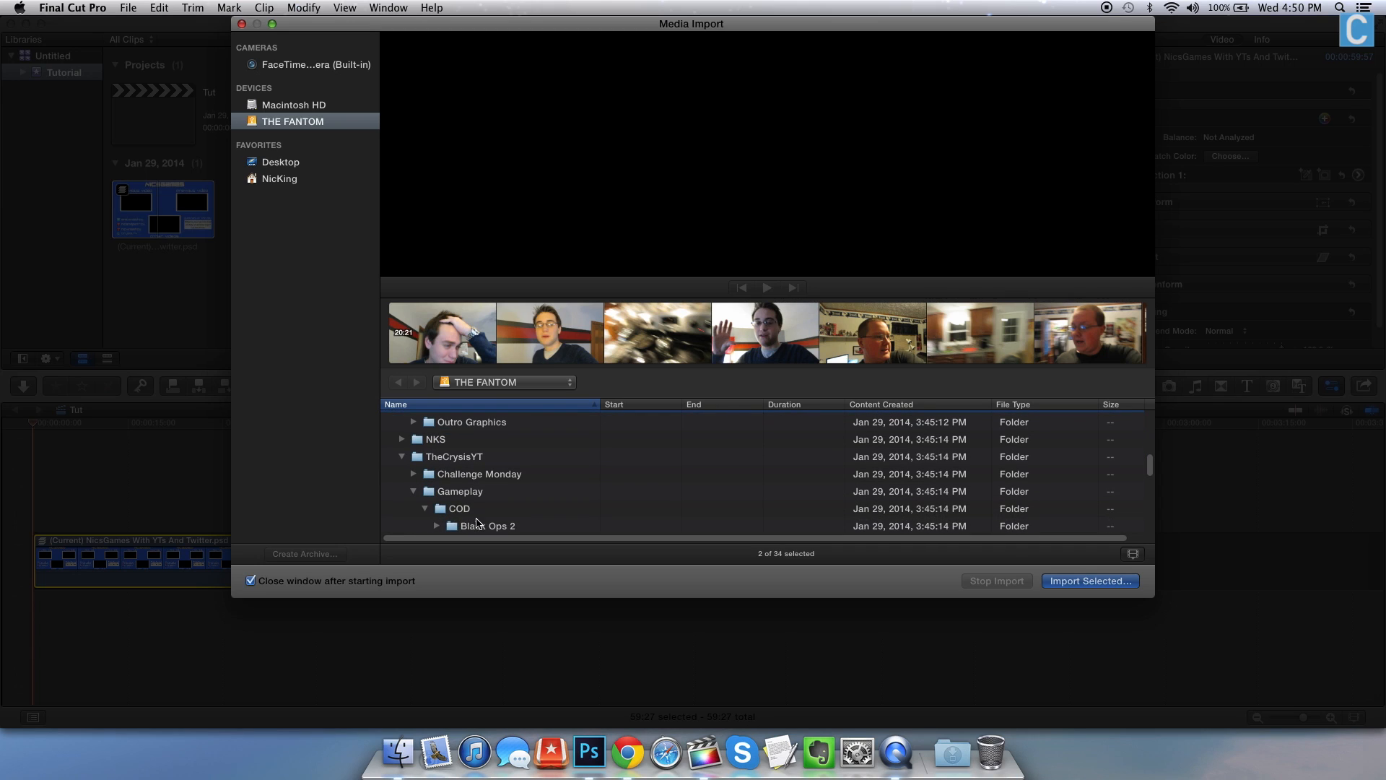
left_click(434, 525)
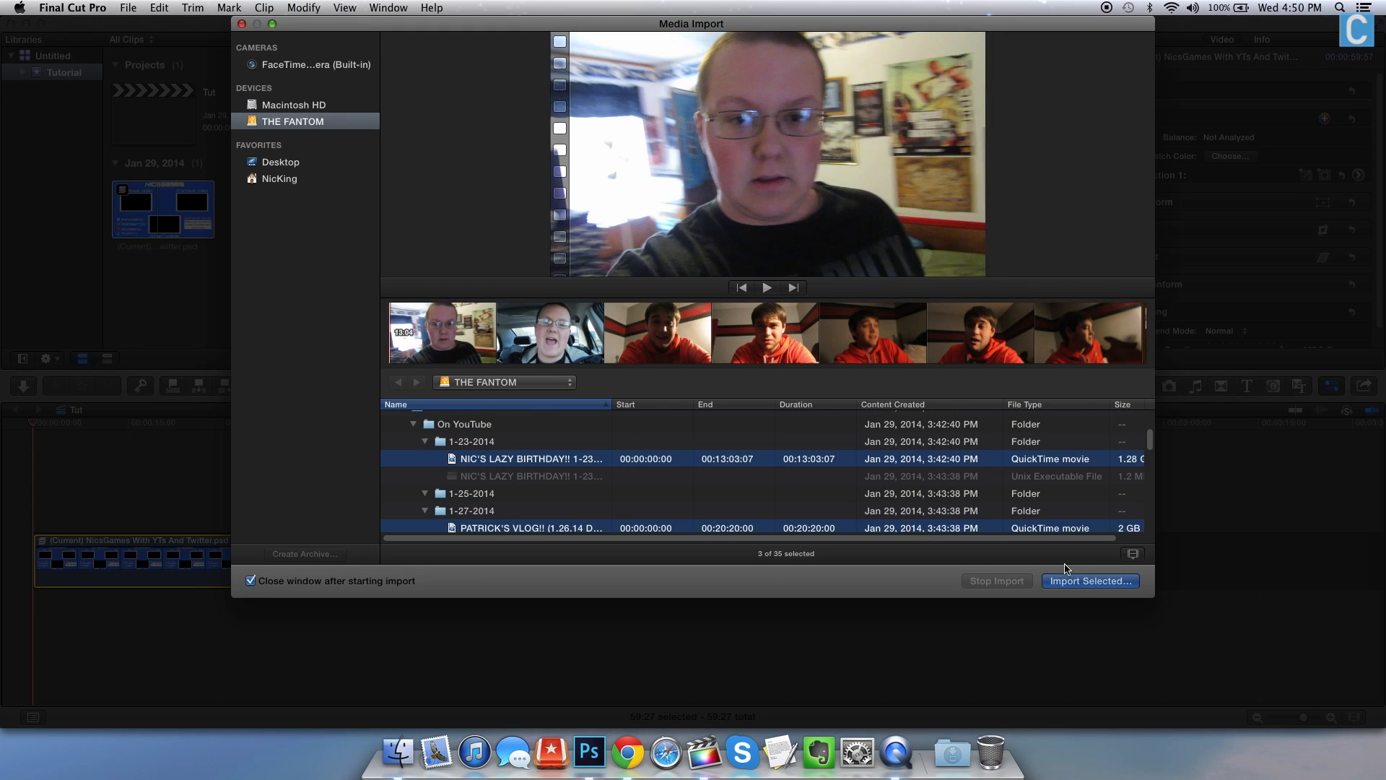
left_click(1090, 580)
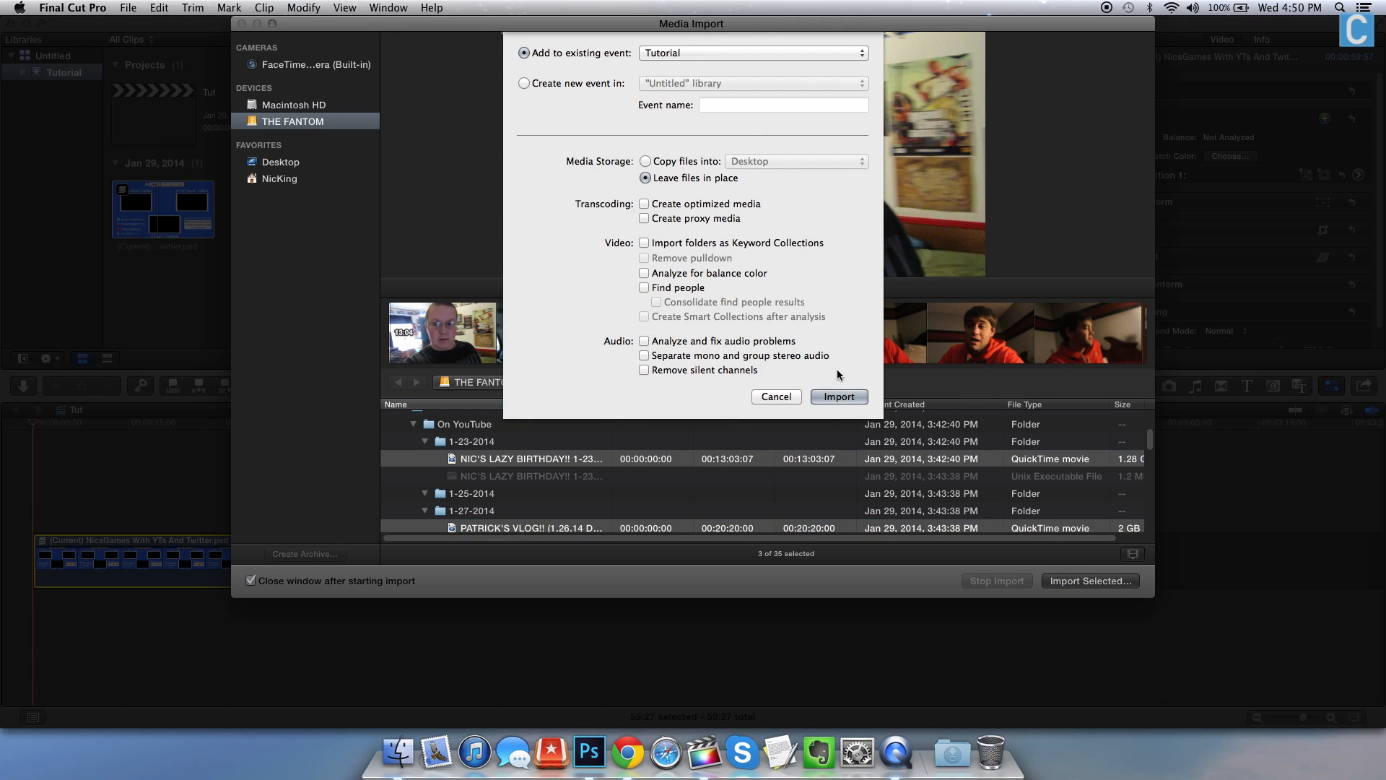
left_click(776, 397)
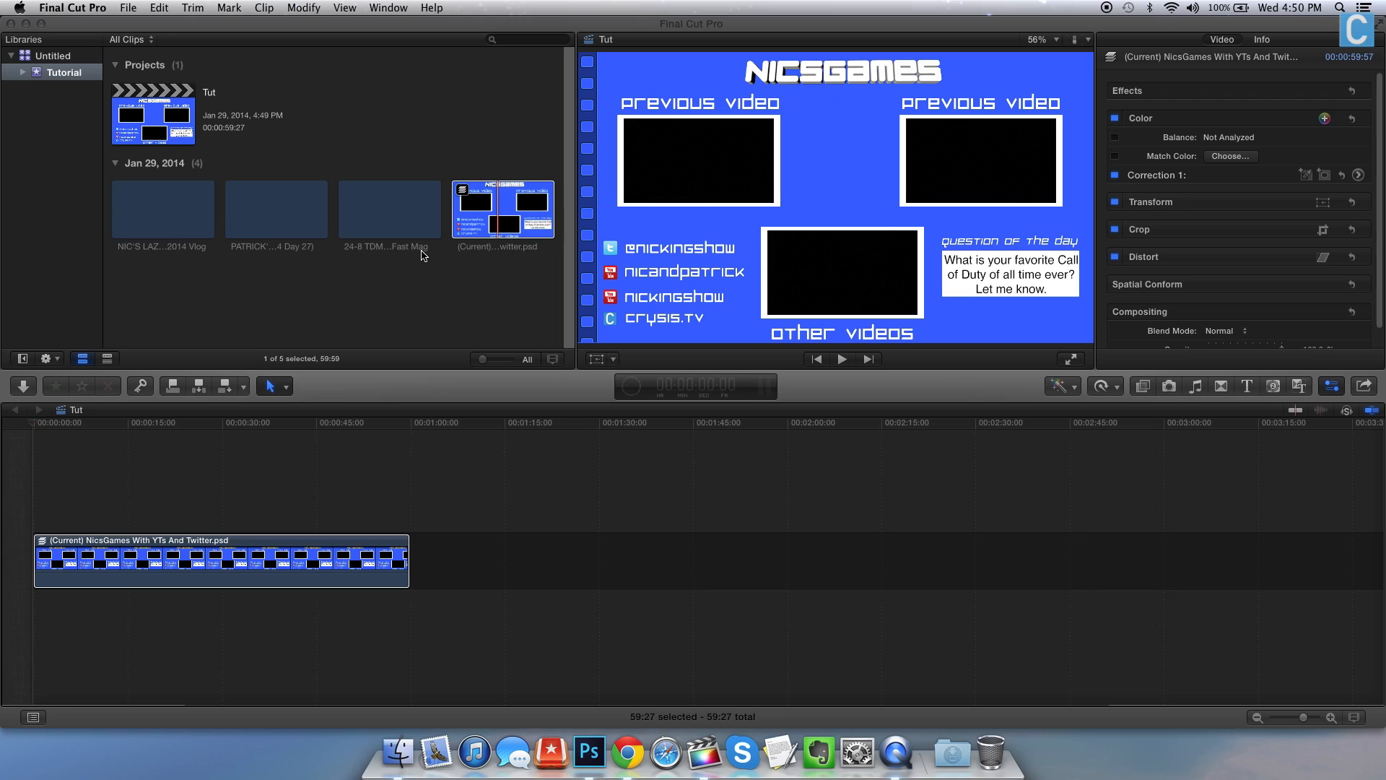
Drag Nic's birthday vlog above the outro graphic, then add the Patrick vlog and gameplay clips
left_click(276, 209)
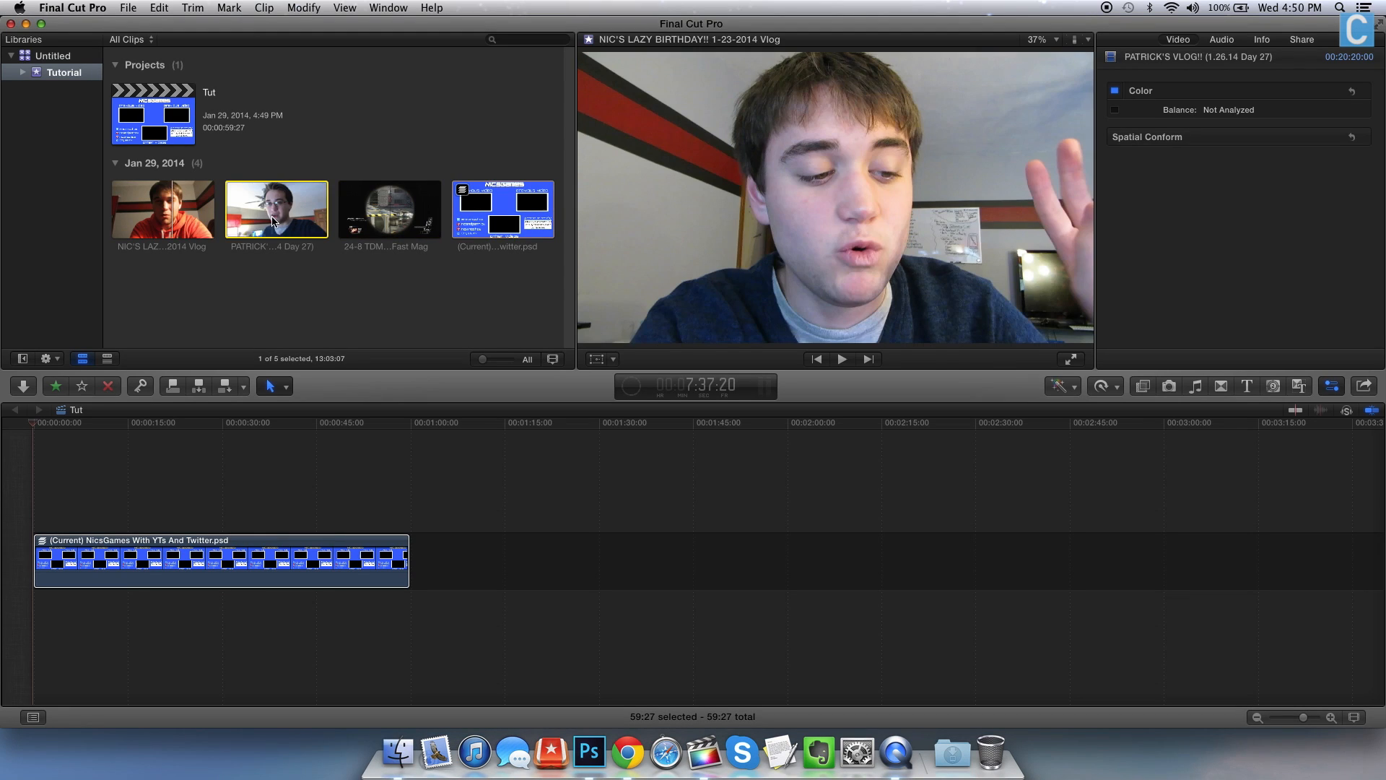
left_click(162, 209)
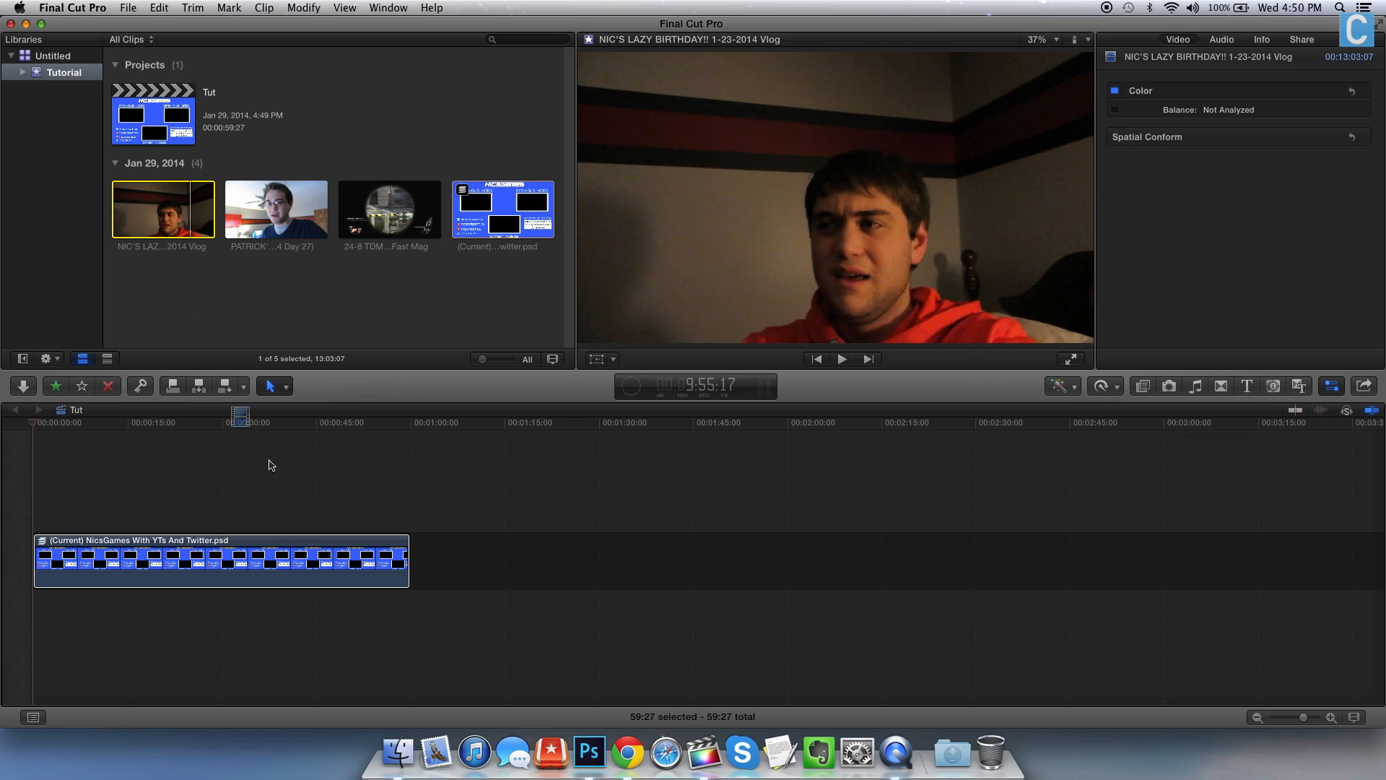
left_click_drag(162, 208, 239, 480)
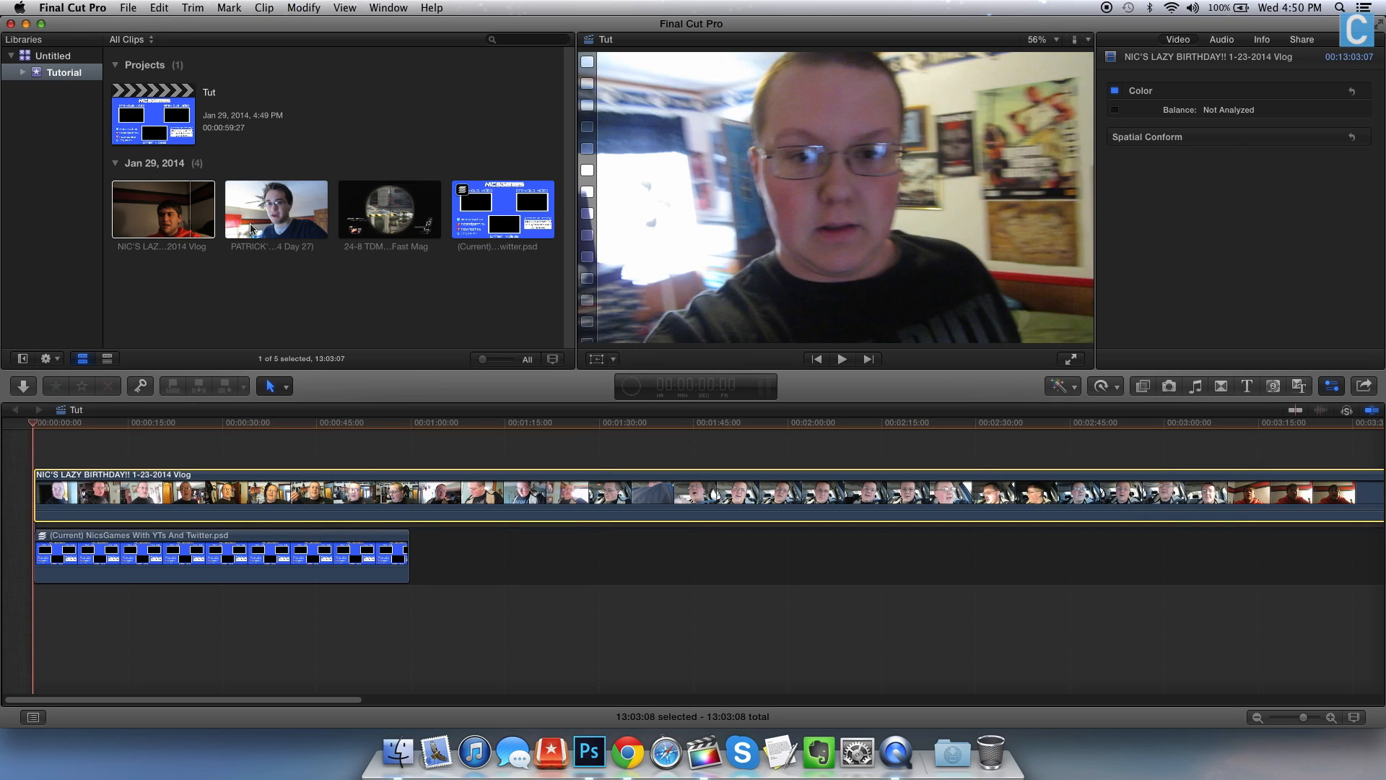
left_click(276, 209)
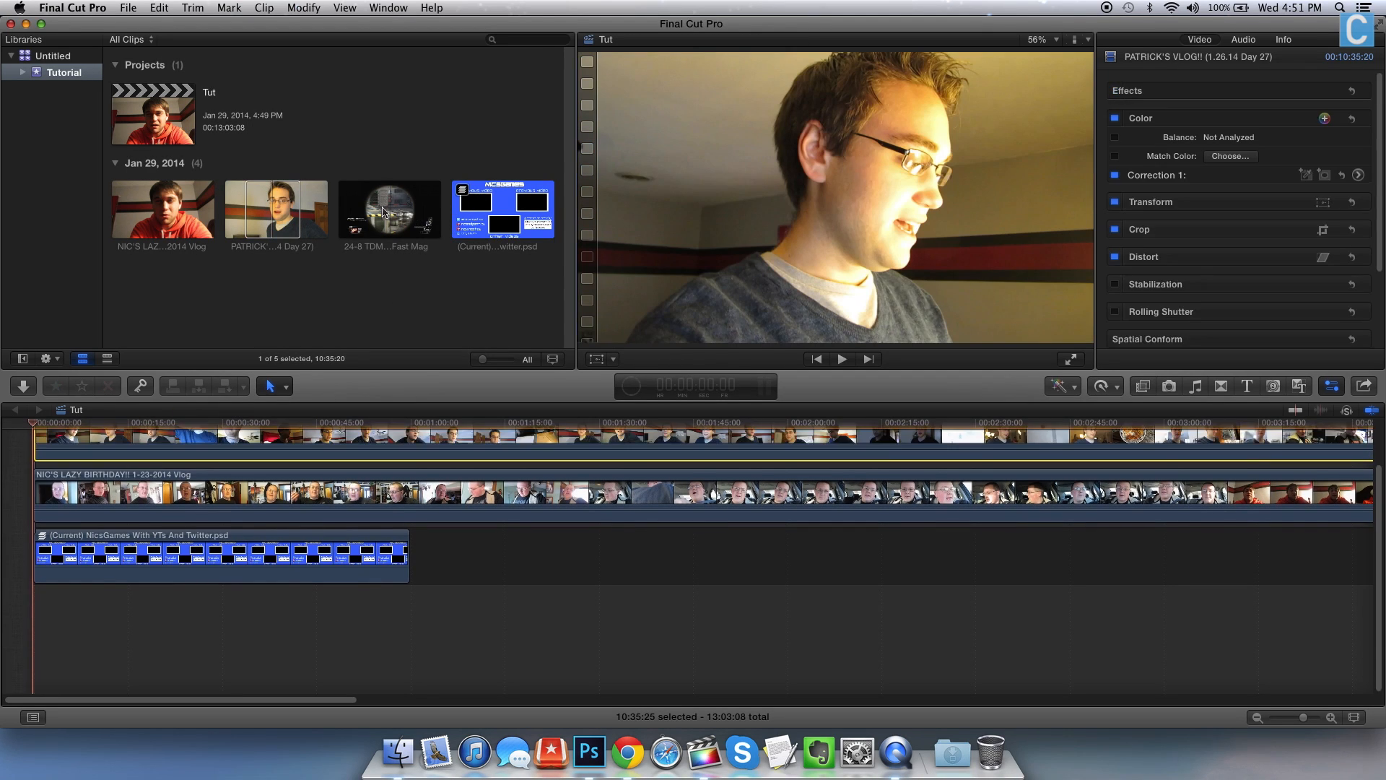
left_click(388, 209)
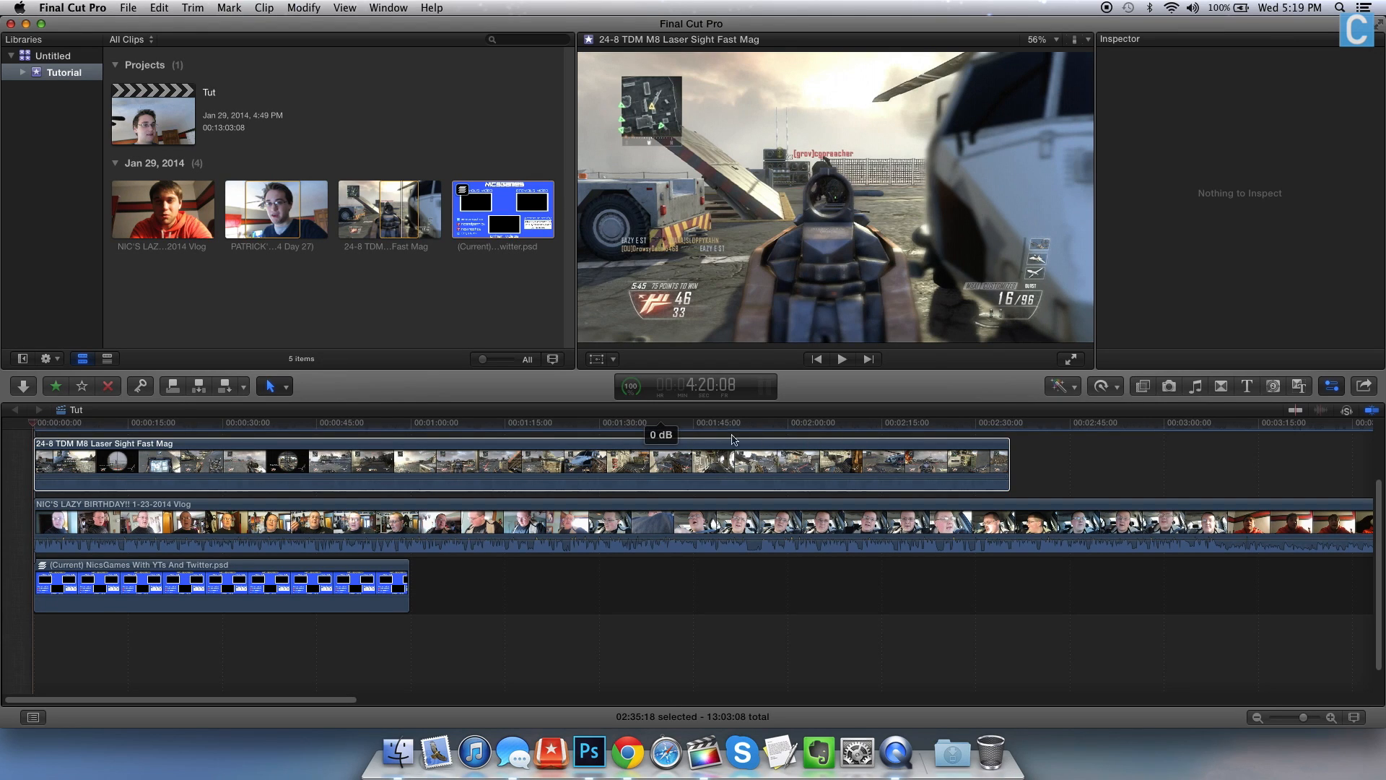
Detach audio from the Patrick vlog clip and select its separated audio
scroll("down", 3)
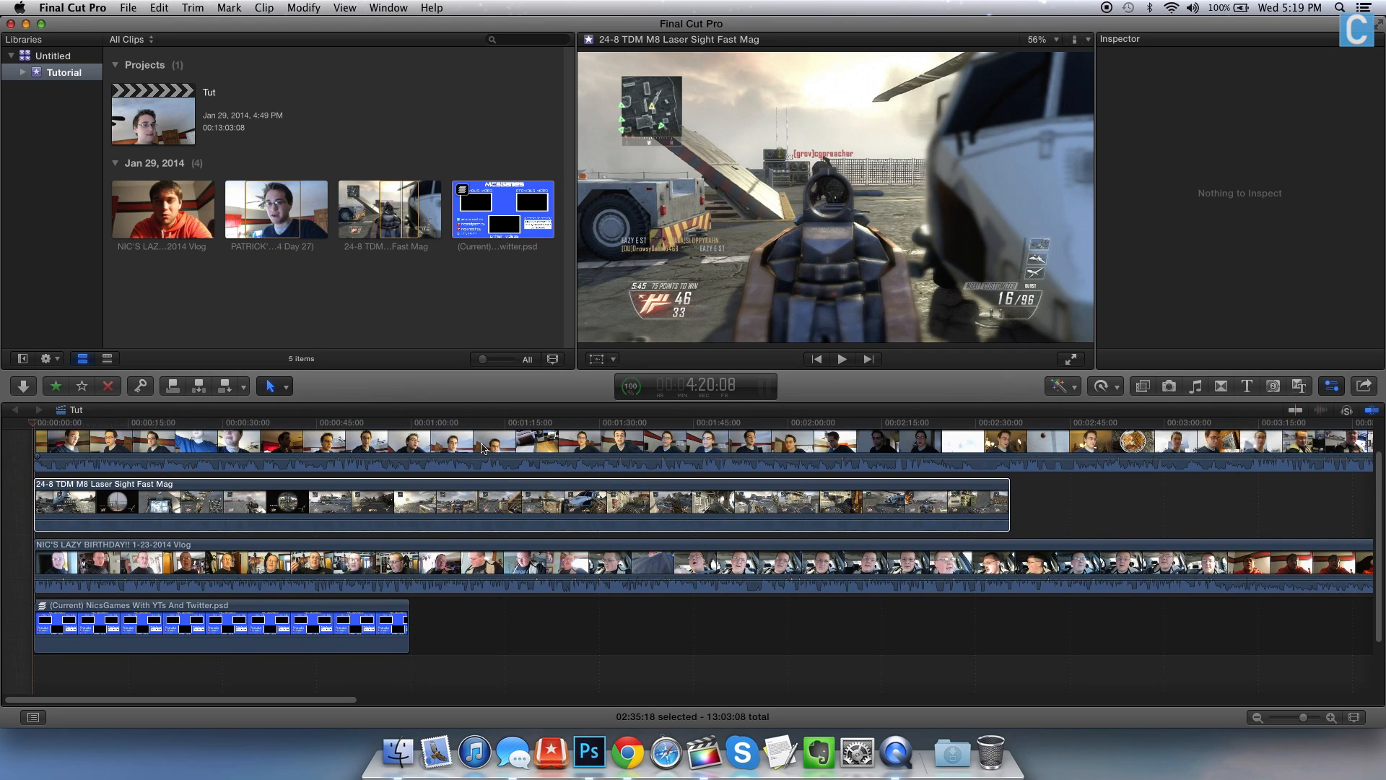
right_click(496, 442)
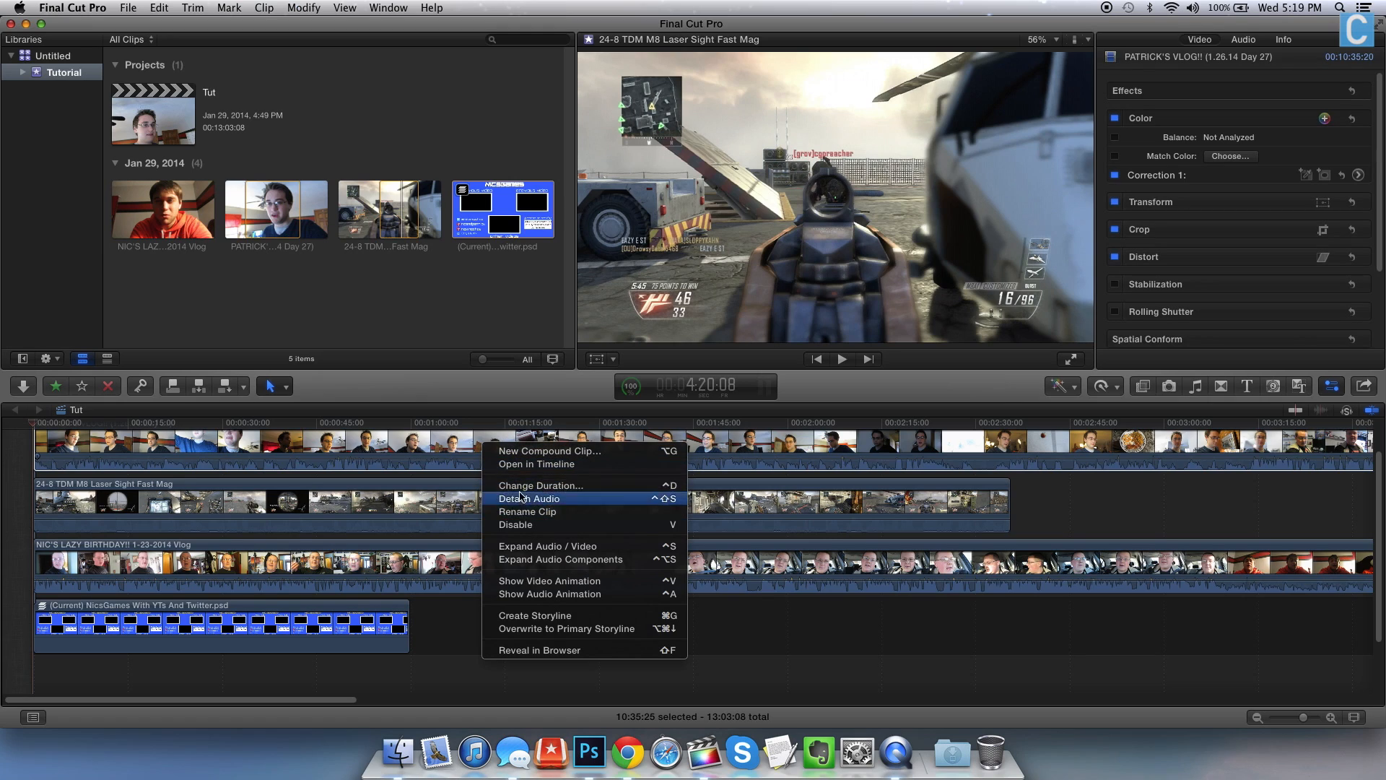
mouse_move(557, 497)
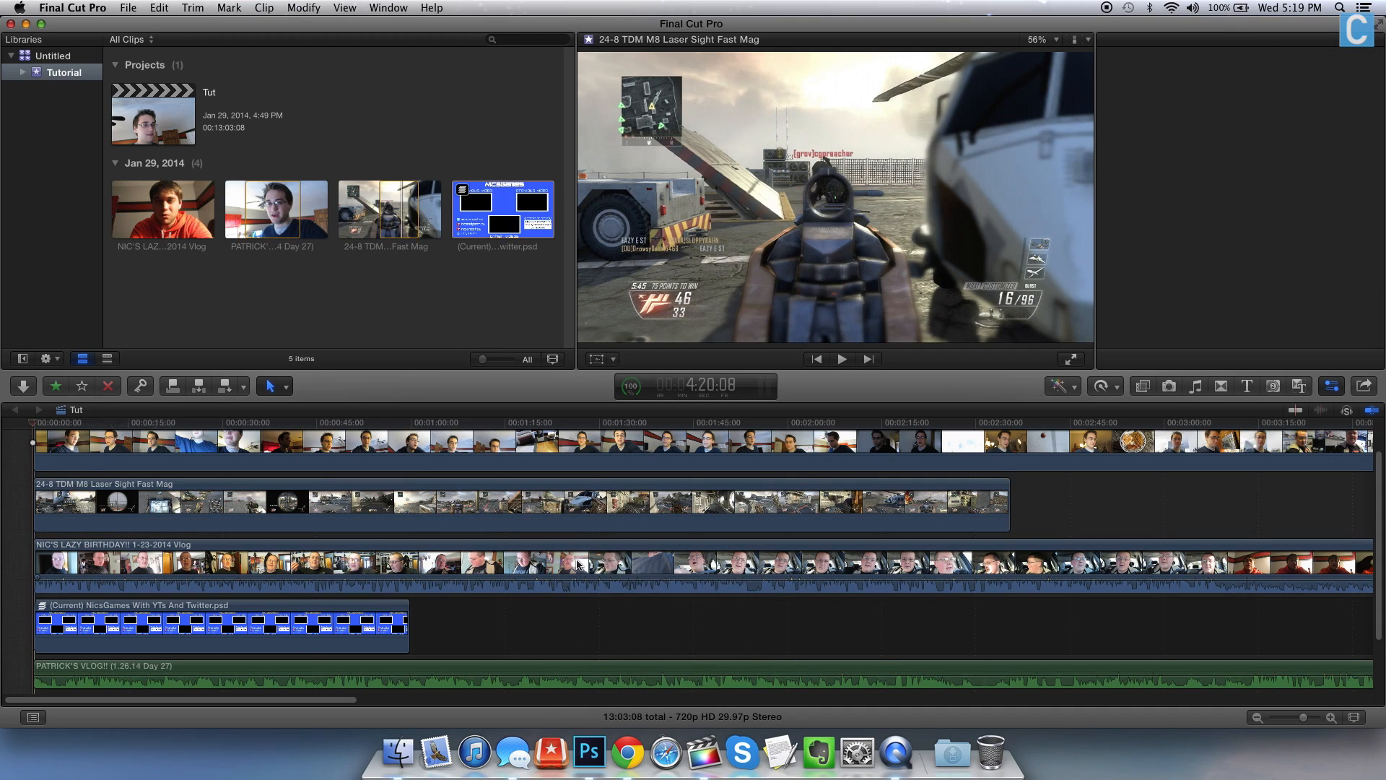
left_click(606, 566)
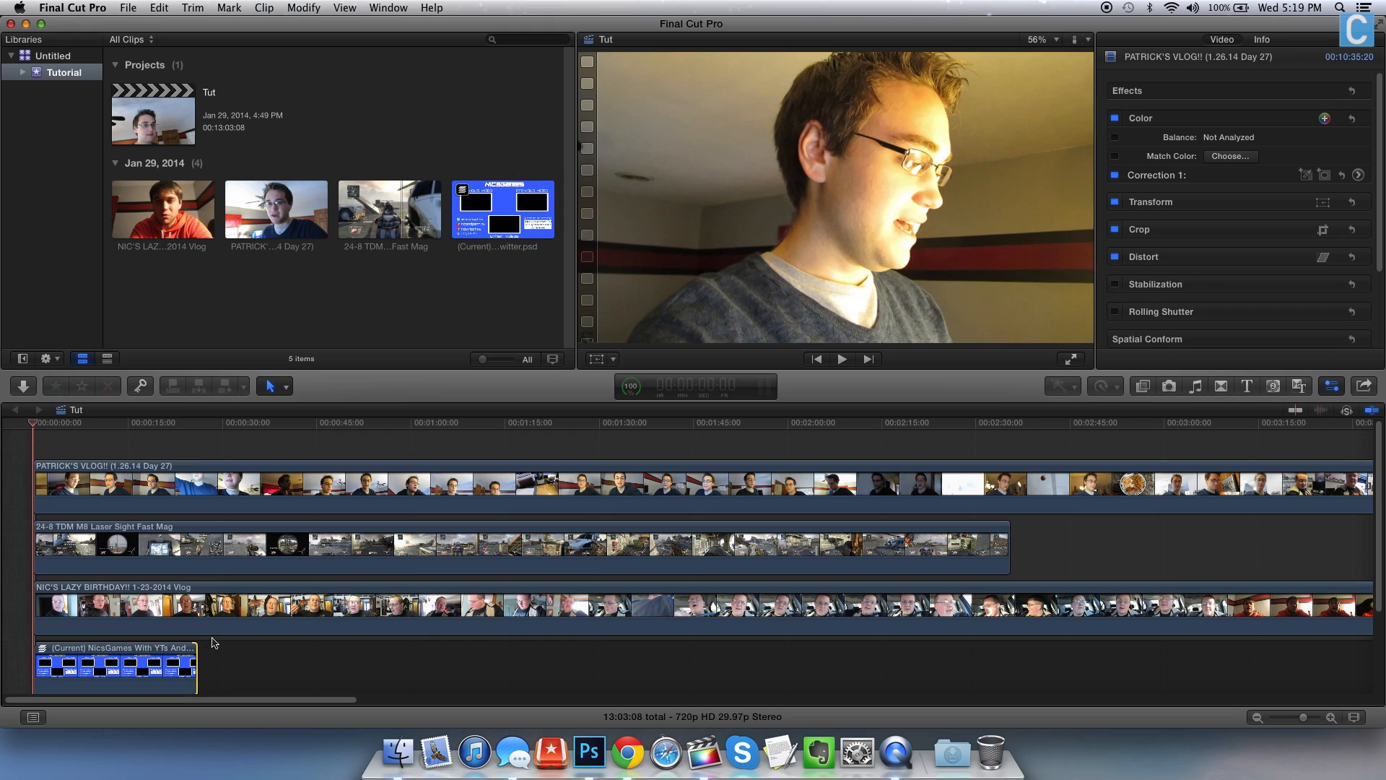
Blade the clips at the outro graphic's end and select the Patrick vlog's leftover part
left_click(202, 606)
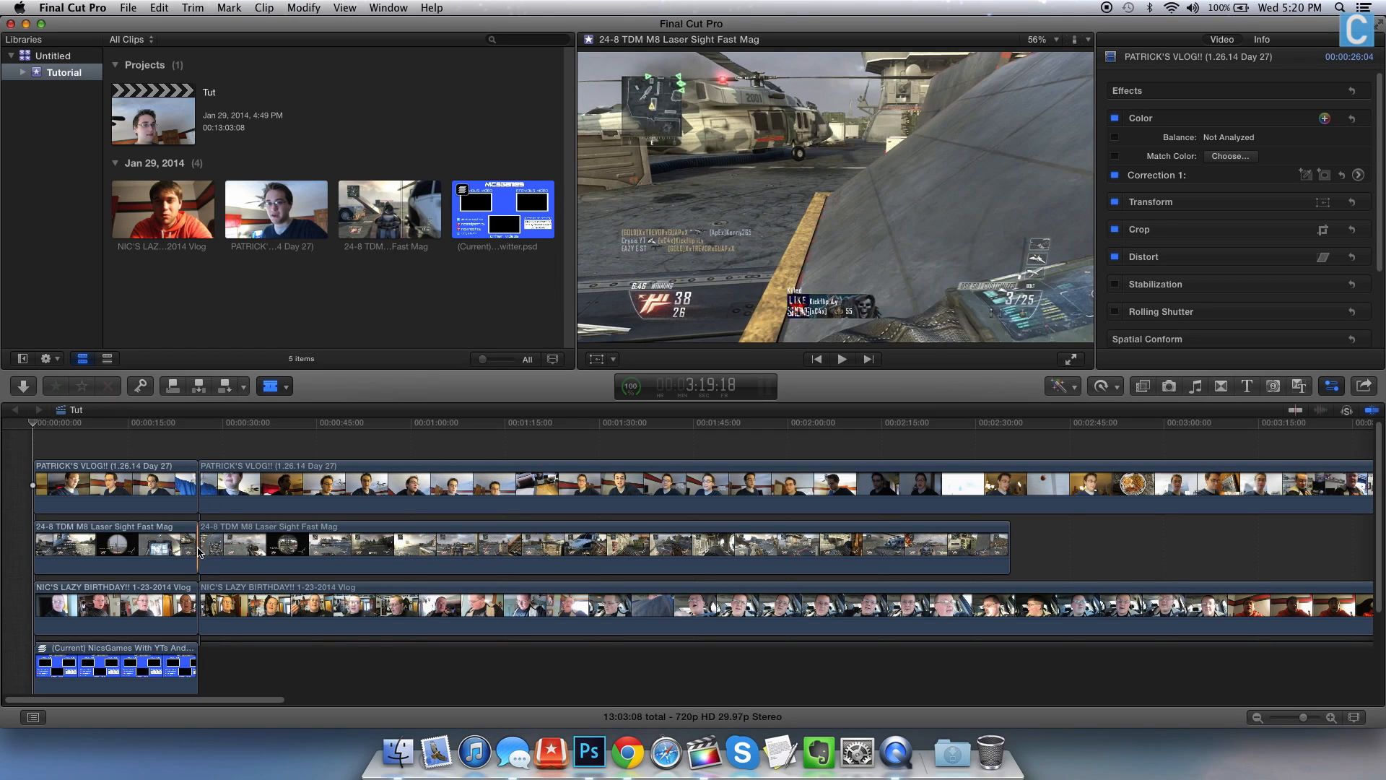
left_click(200, 507)
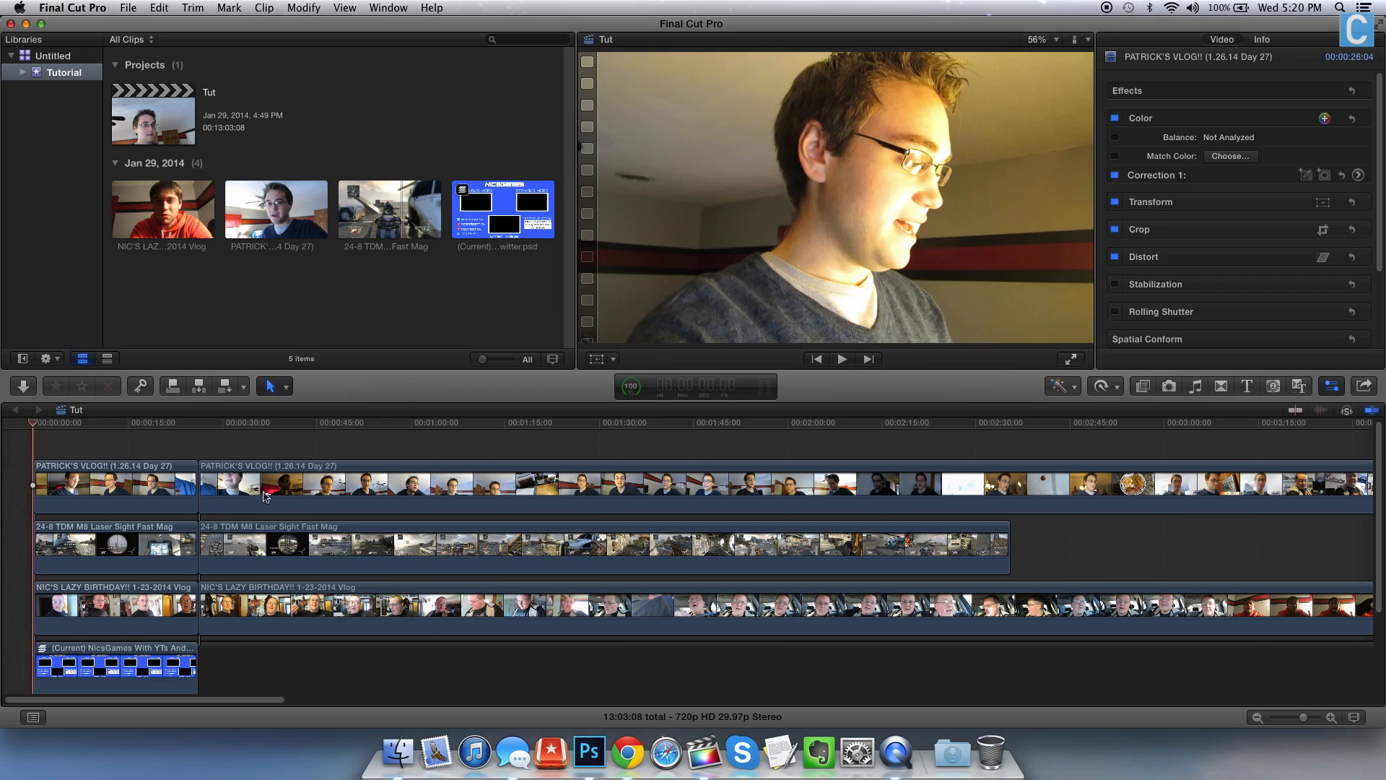
left_click(265, 484)
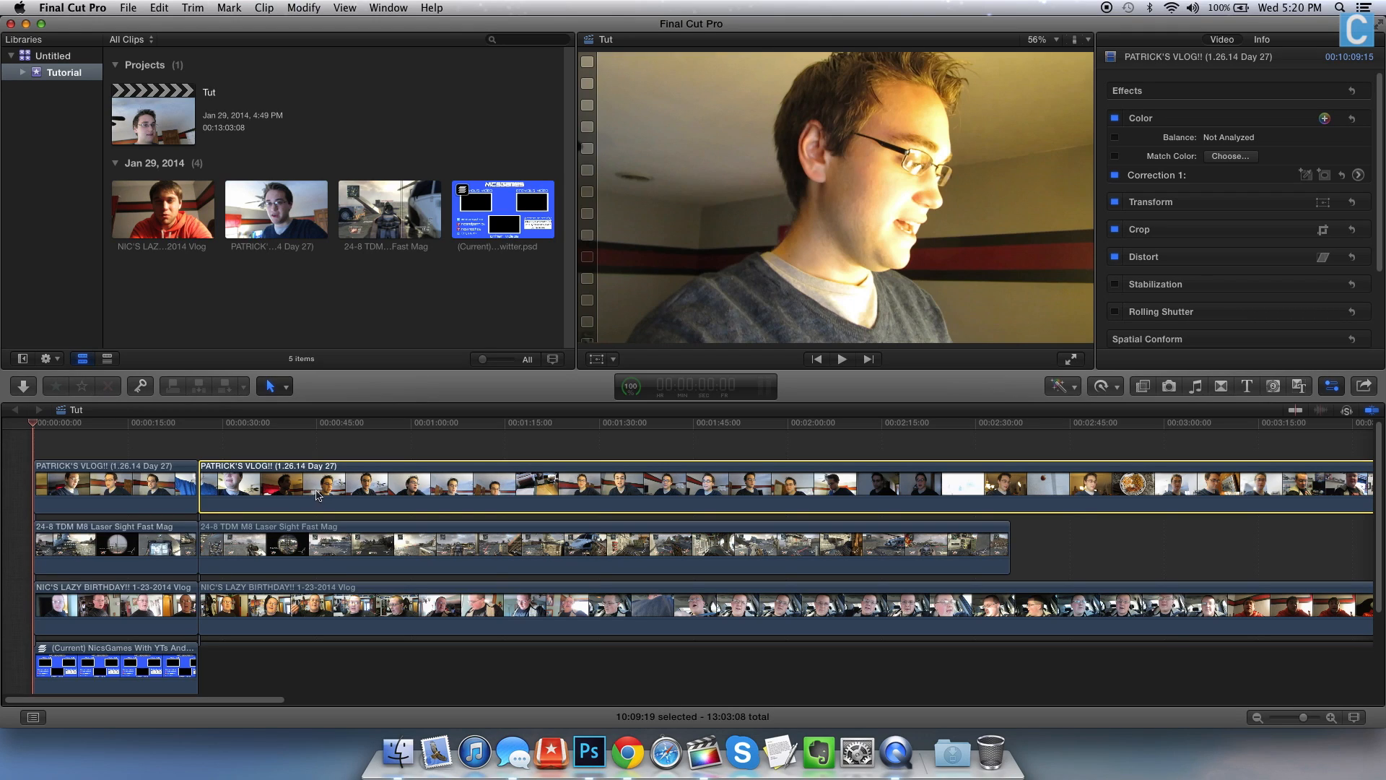
mouse_move(286, 509)
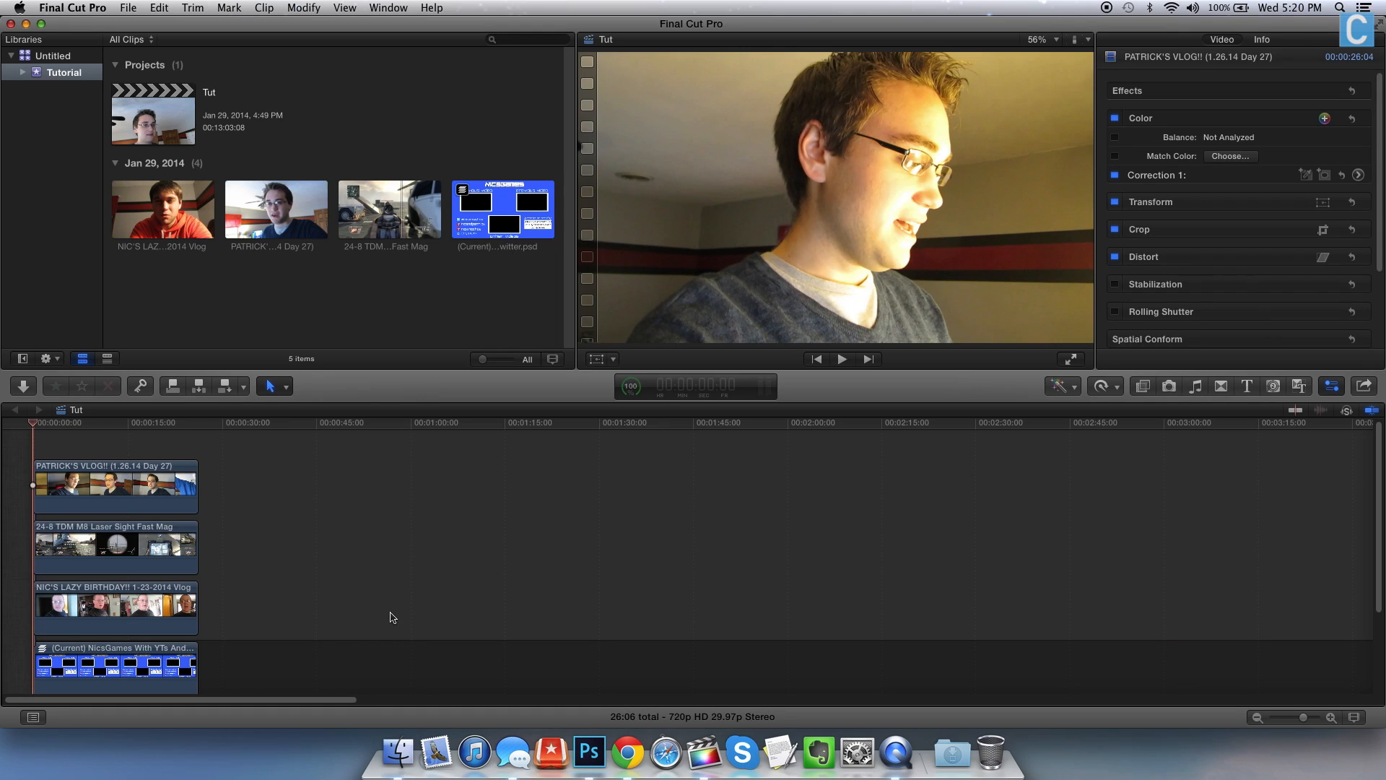
mouse_move(97, 431)
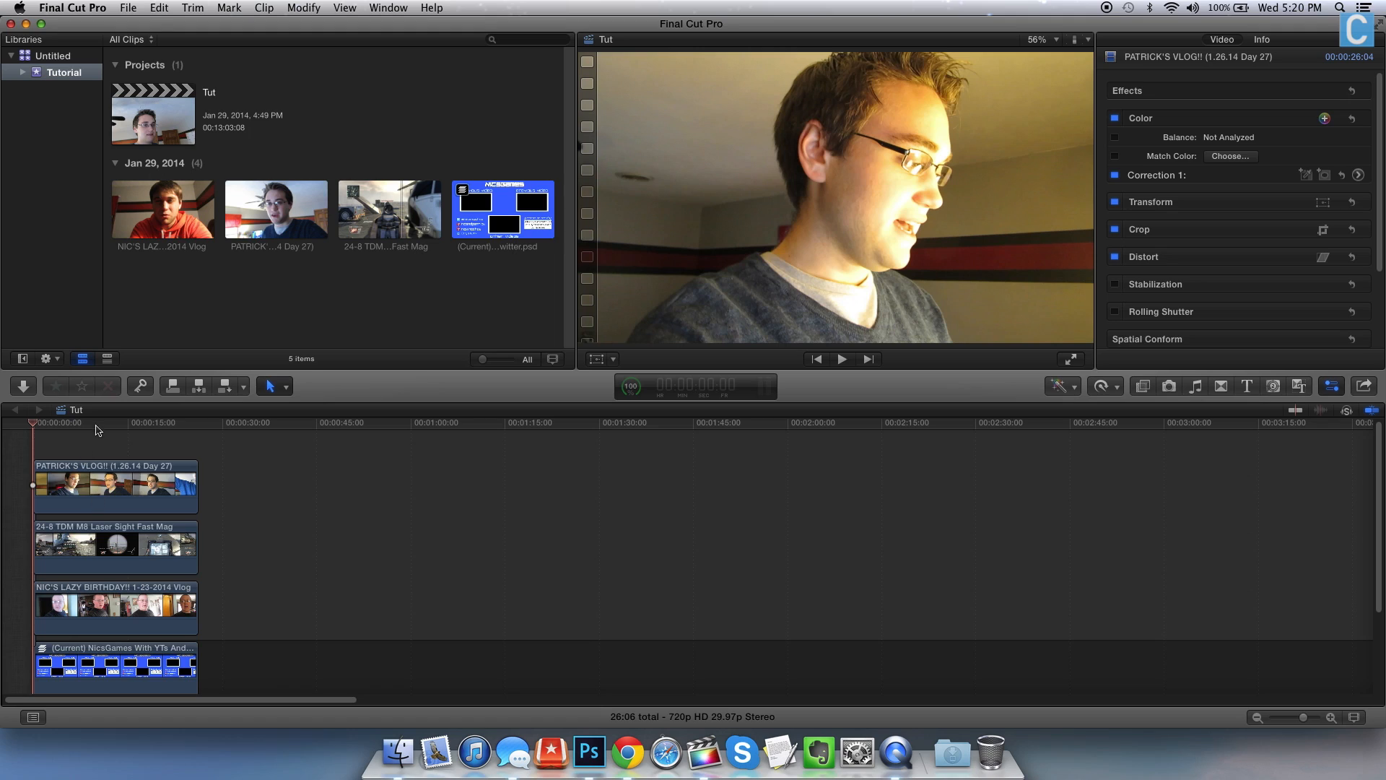
Move the playhead into the clips and select the Patrick vlog clip to scale it down
left_click(95, 423)
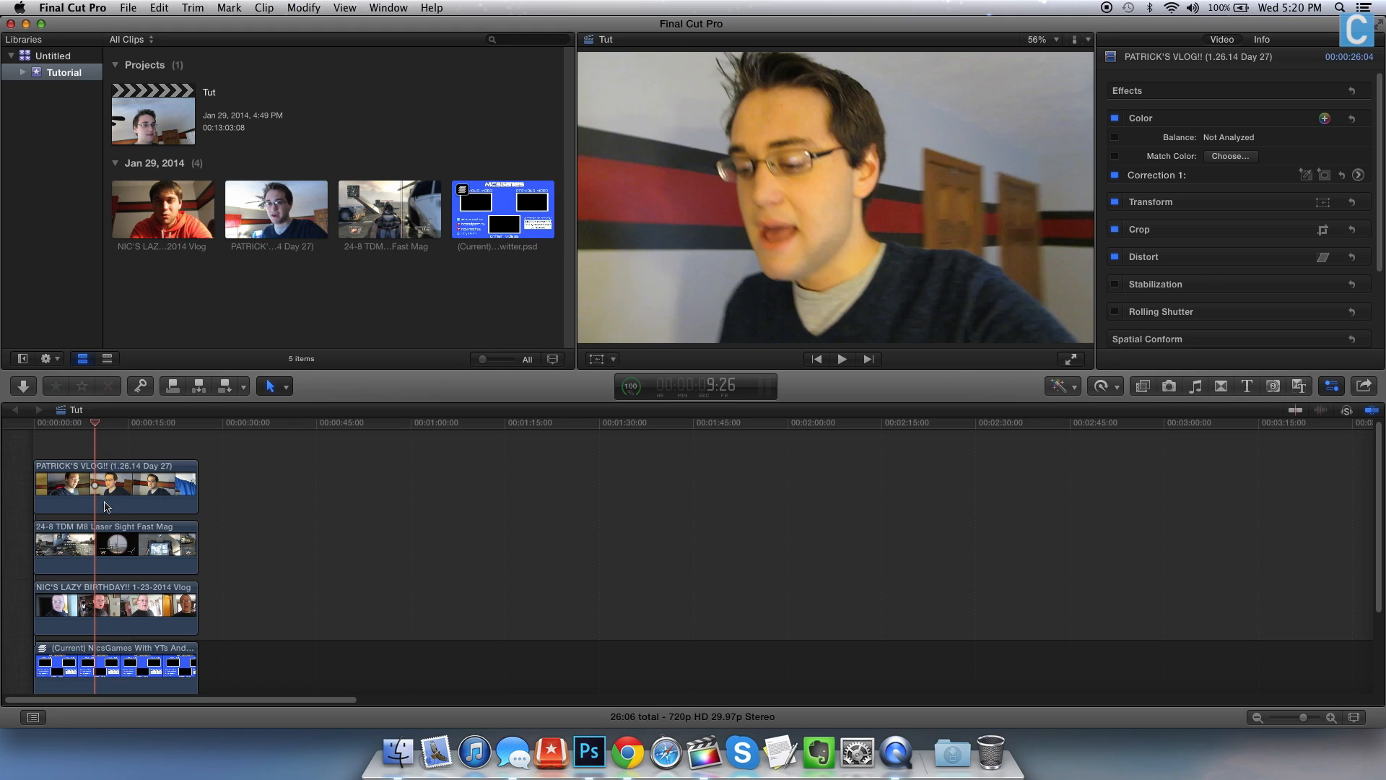
left_click(115, 486)
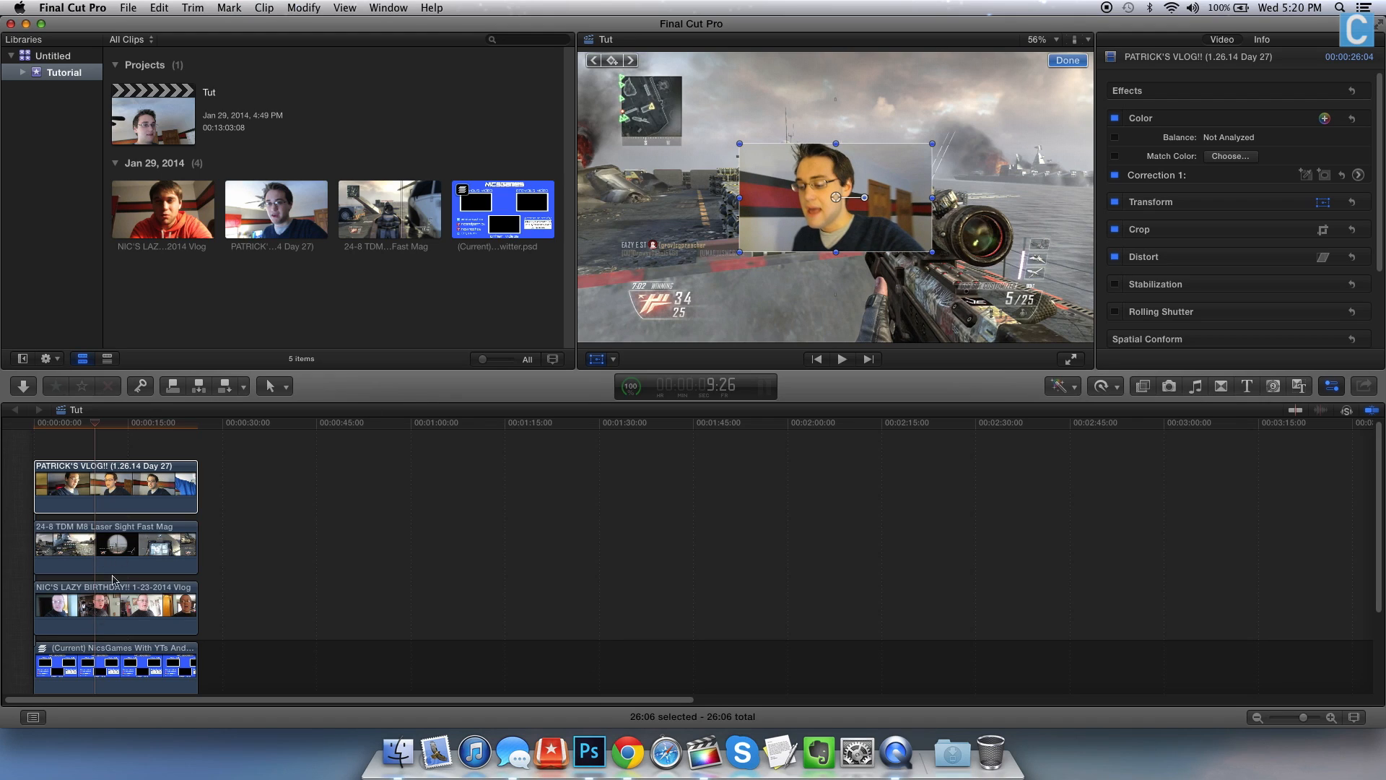
Scale down the gameplay clip in the viewer, then select the birthday vlog clip
left_click(115, 548)
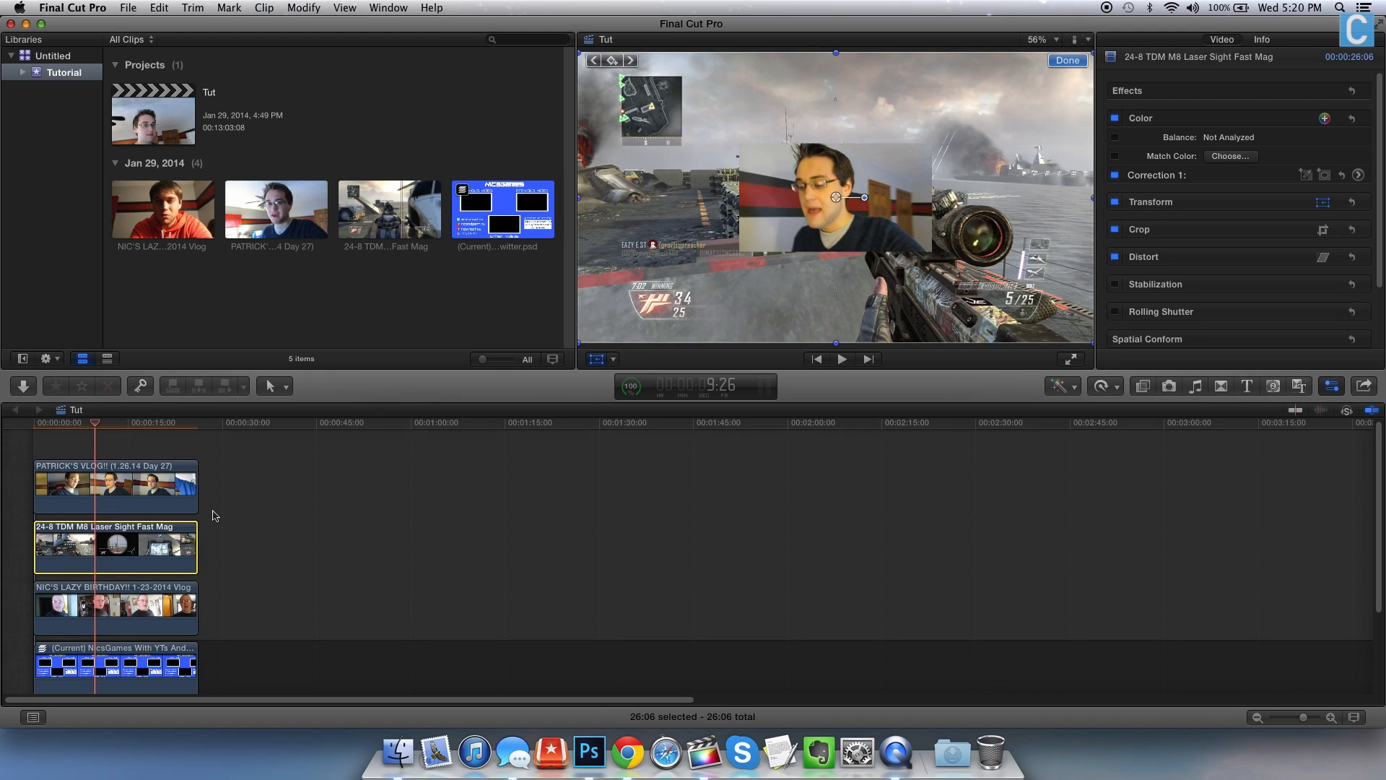
left_click(596, 359)
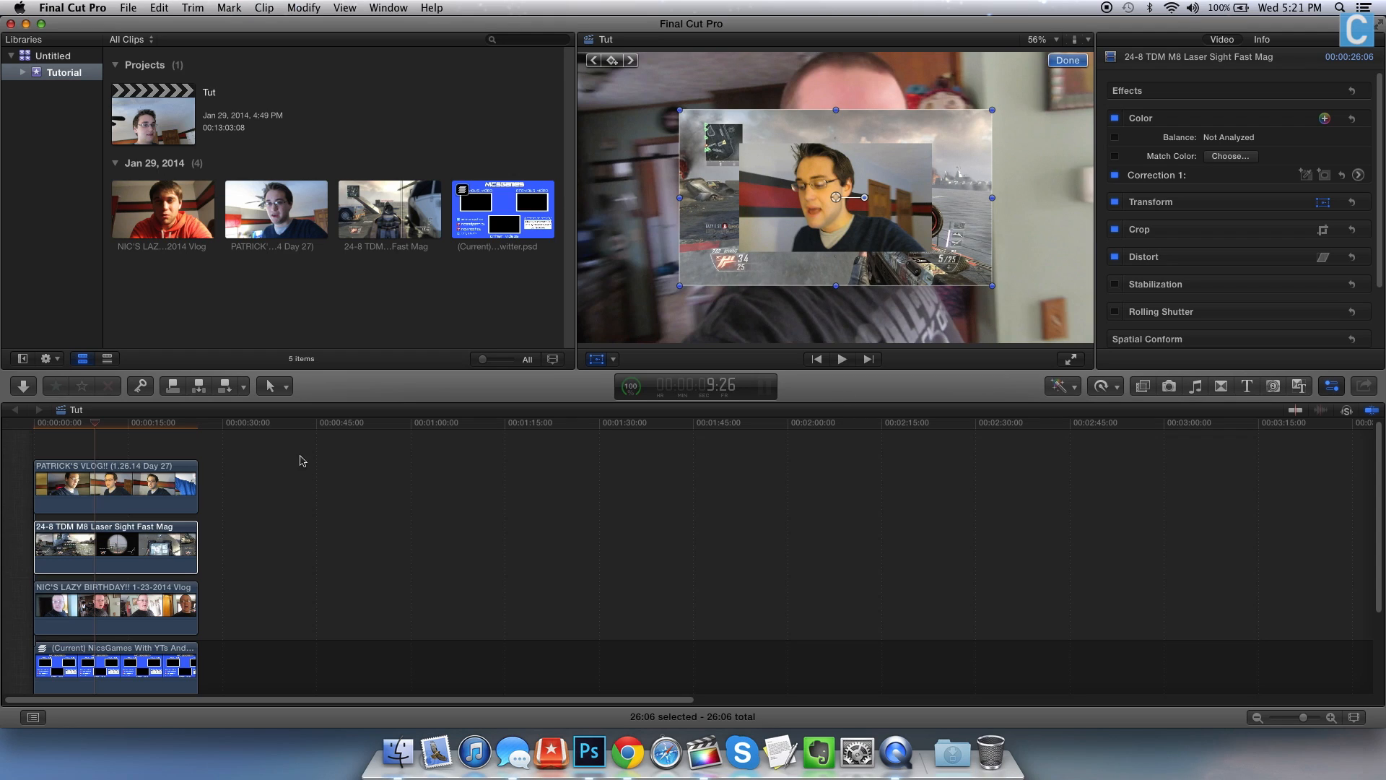
left_click(114, 608)
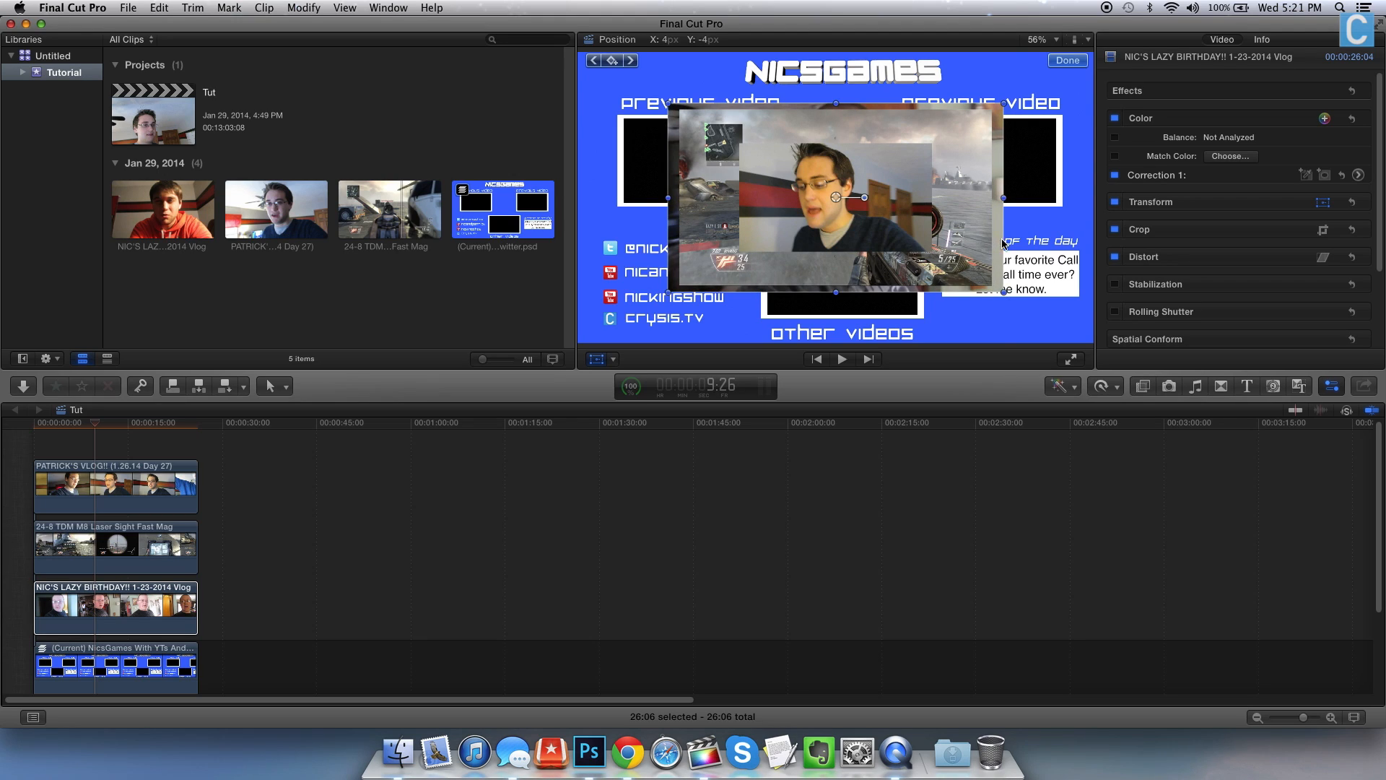
Shrink the birthday vlog into the other videos box, then select the gameplay clip to reposition
left_click_drag(835, 197, 867, 236)
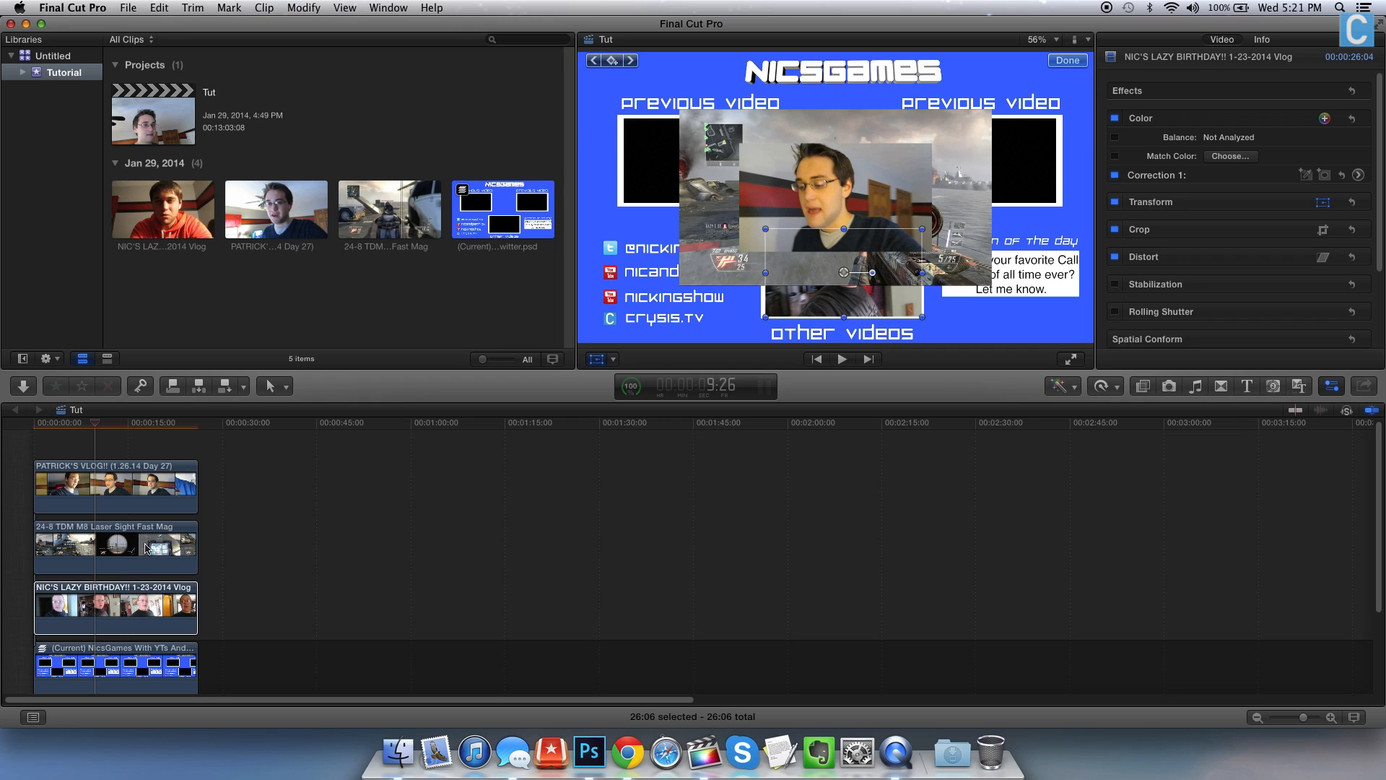
left_click(114, 548)
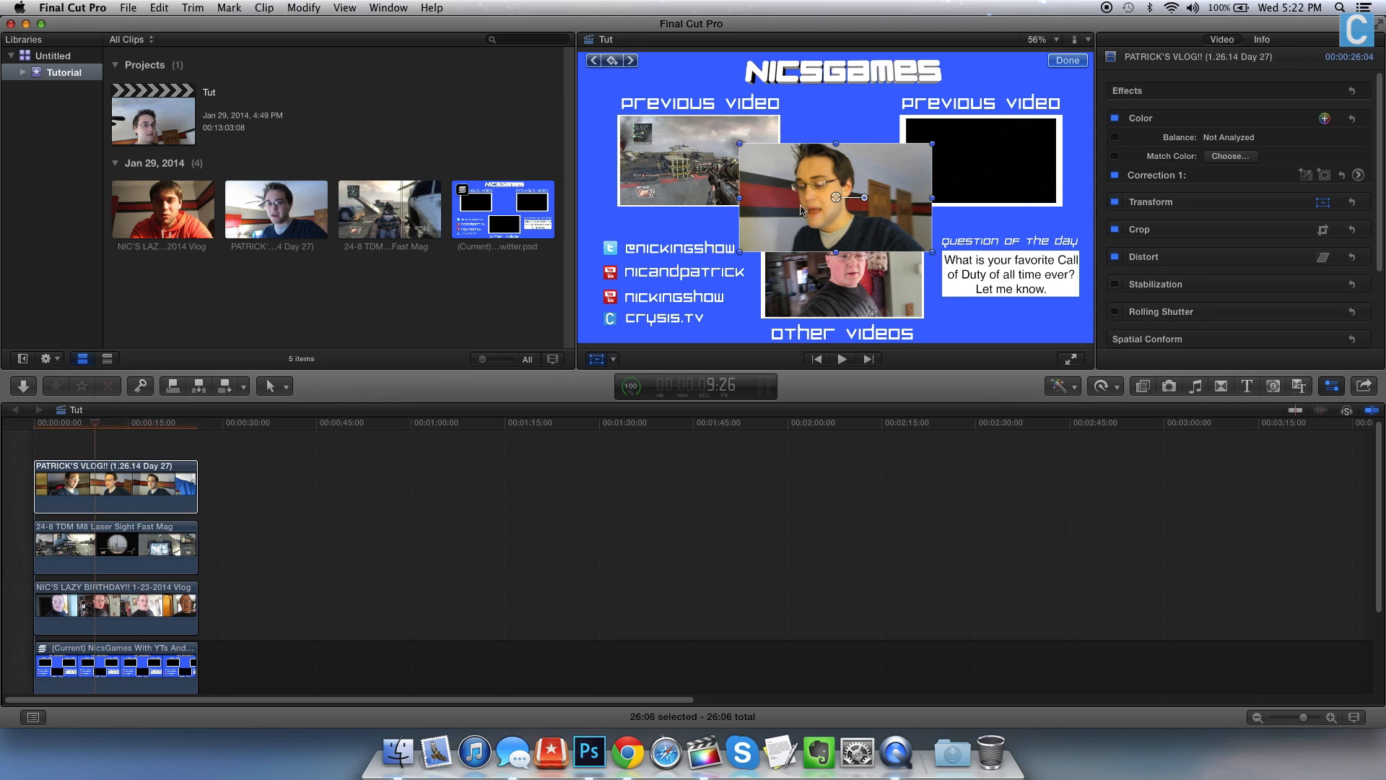
Move the Patrick vlog onto the right previous-video box and resize it to fill the box
left_click_drag(836, 196, 942, 173)
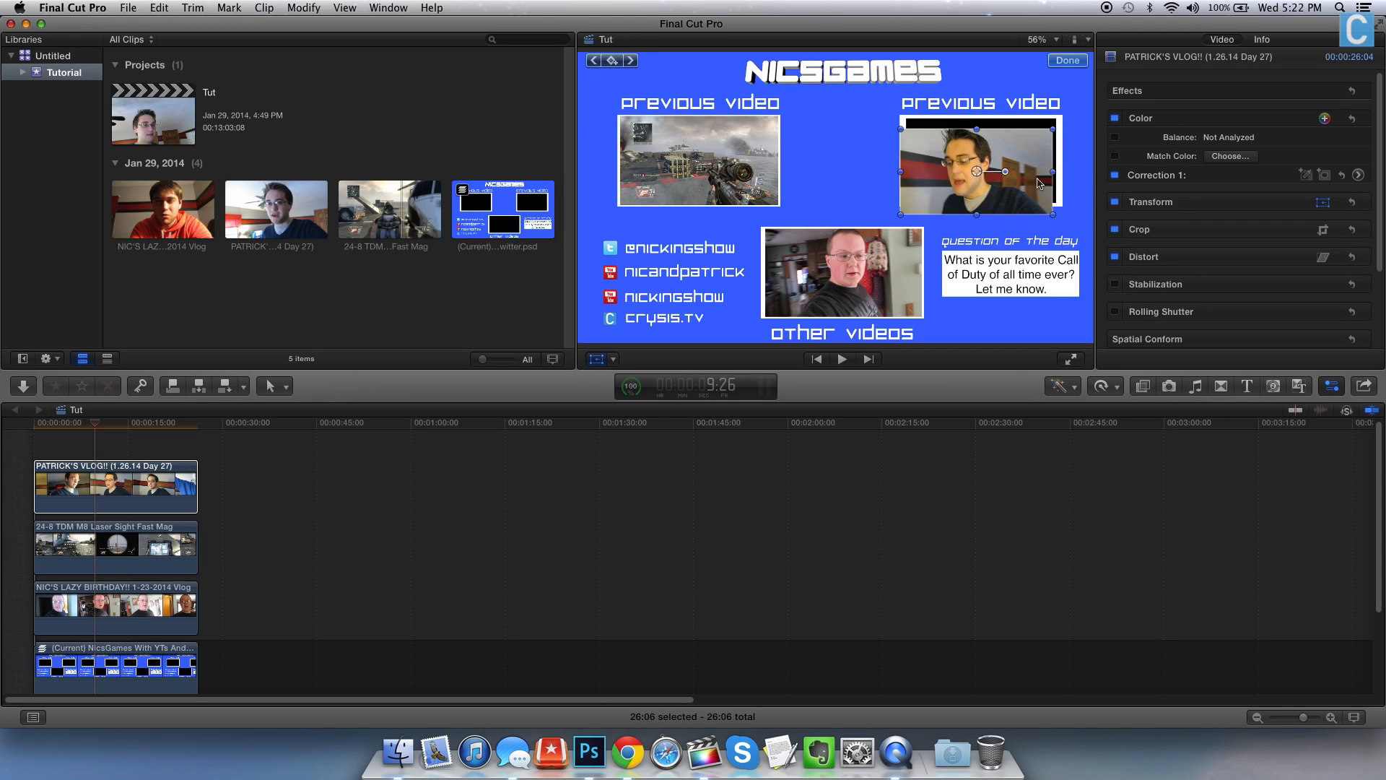
left_click_drag(977, 170, 980, 159)
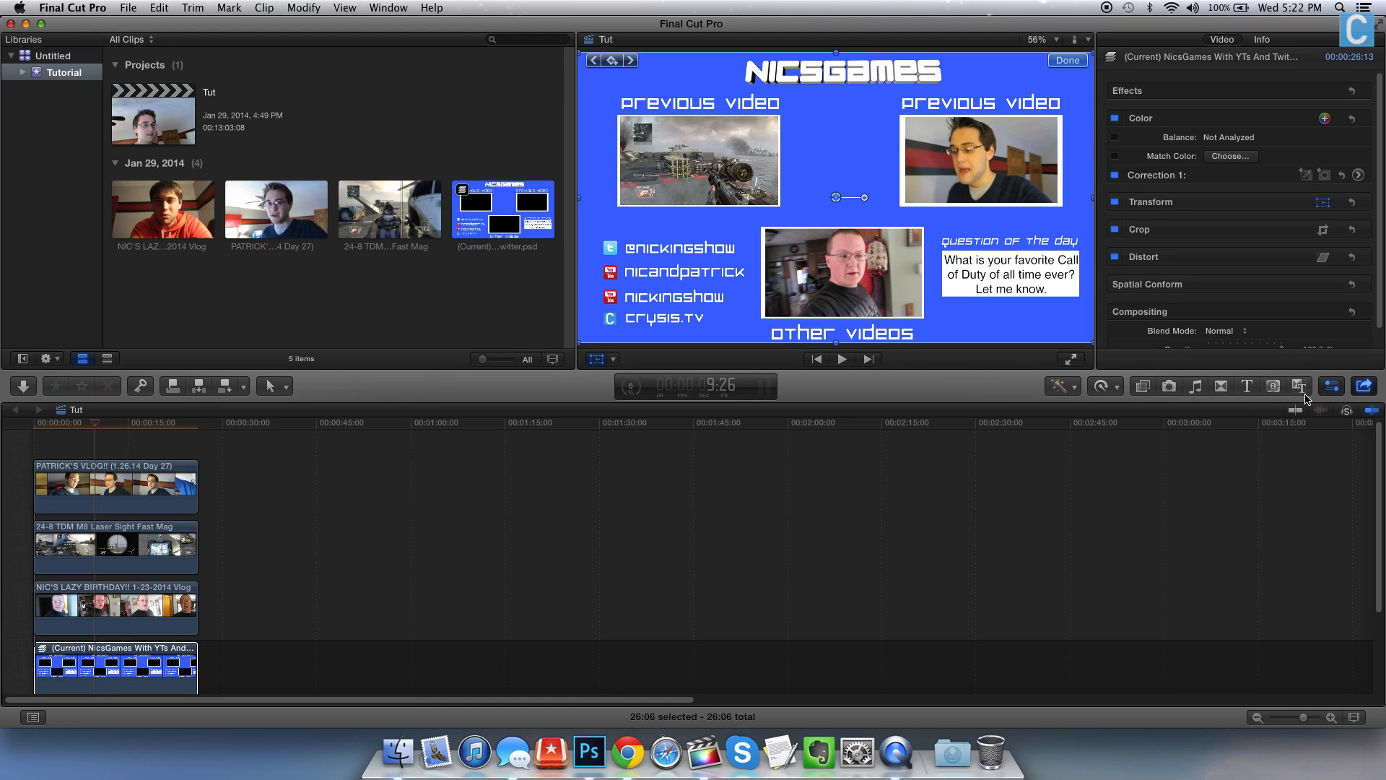
Confirm the clip placements with Done, leaving the finished three-clip outro composite
left_click(1364, 385)
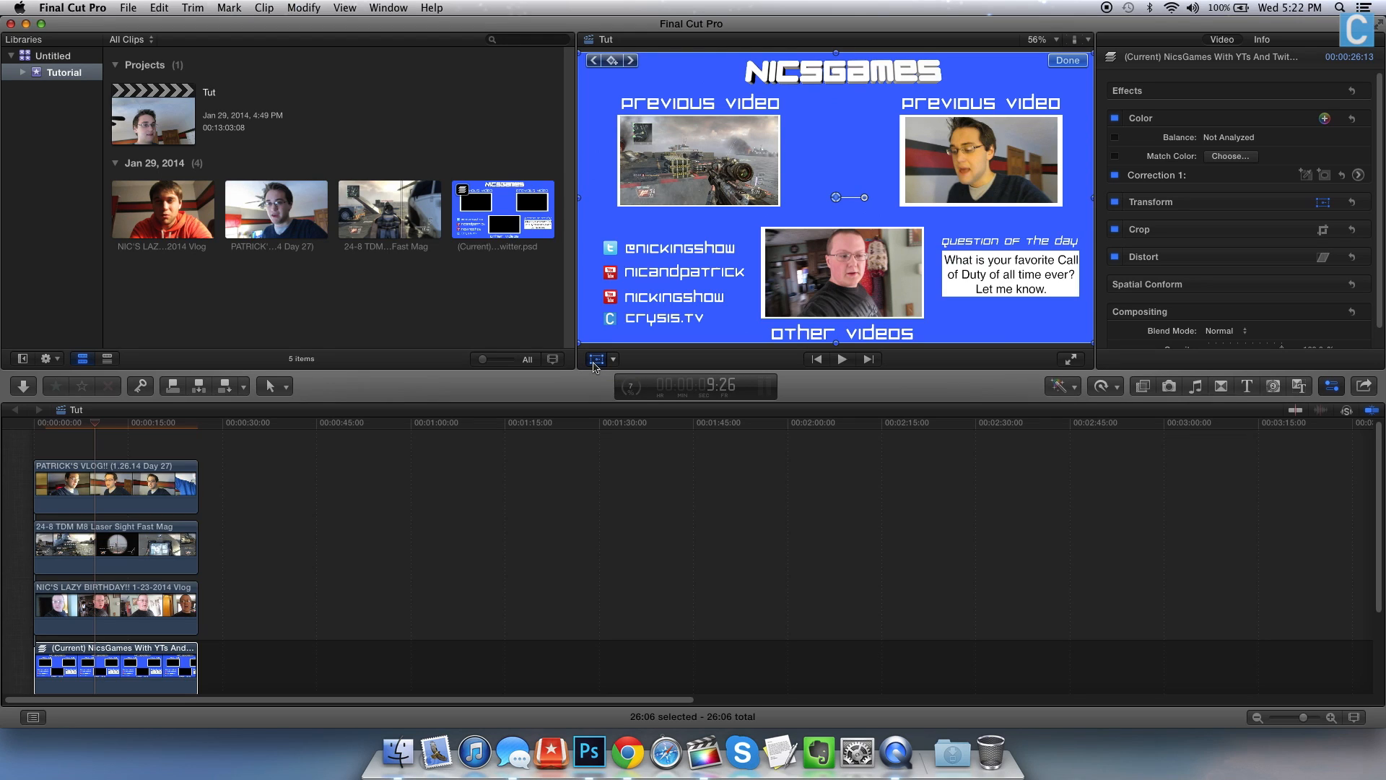
left_click(598, 358)
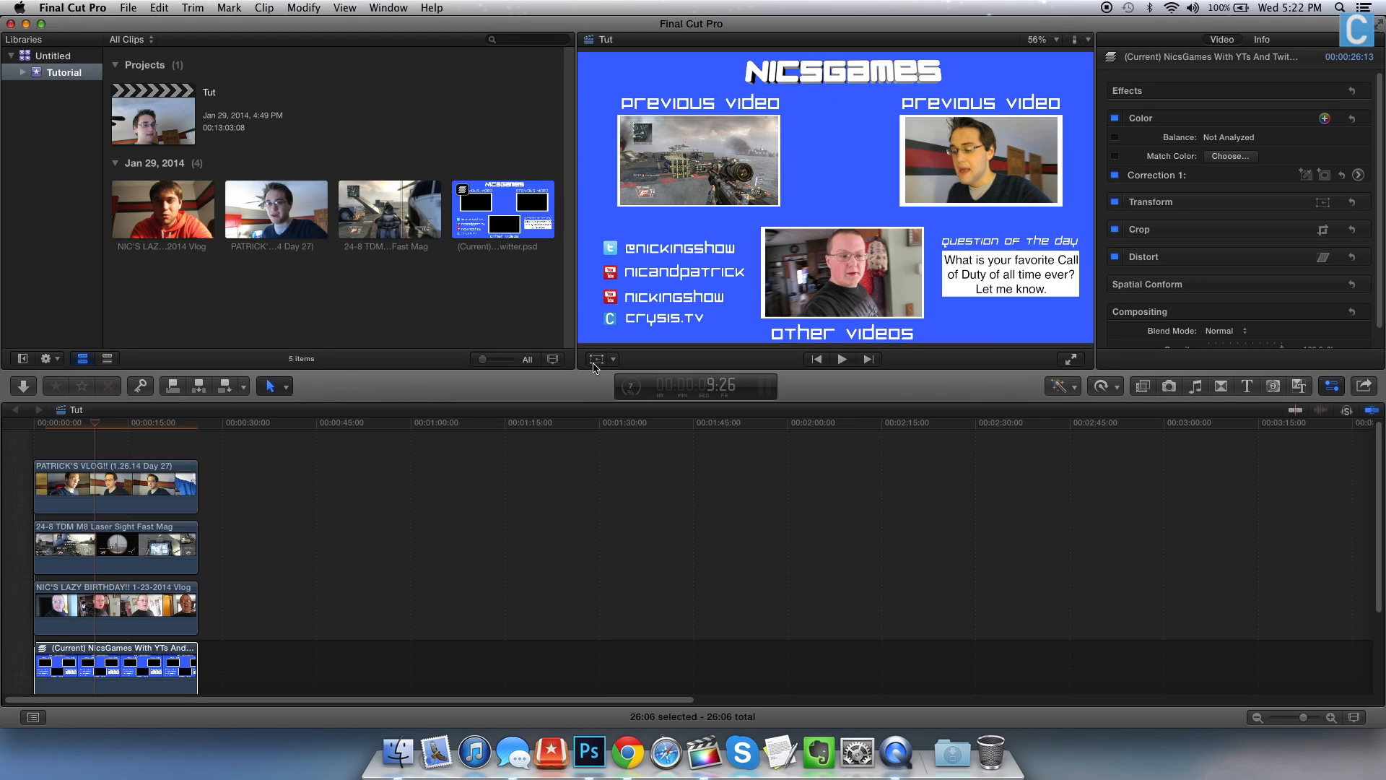